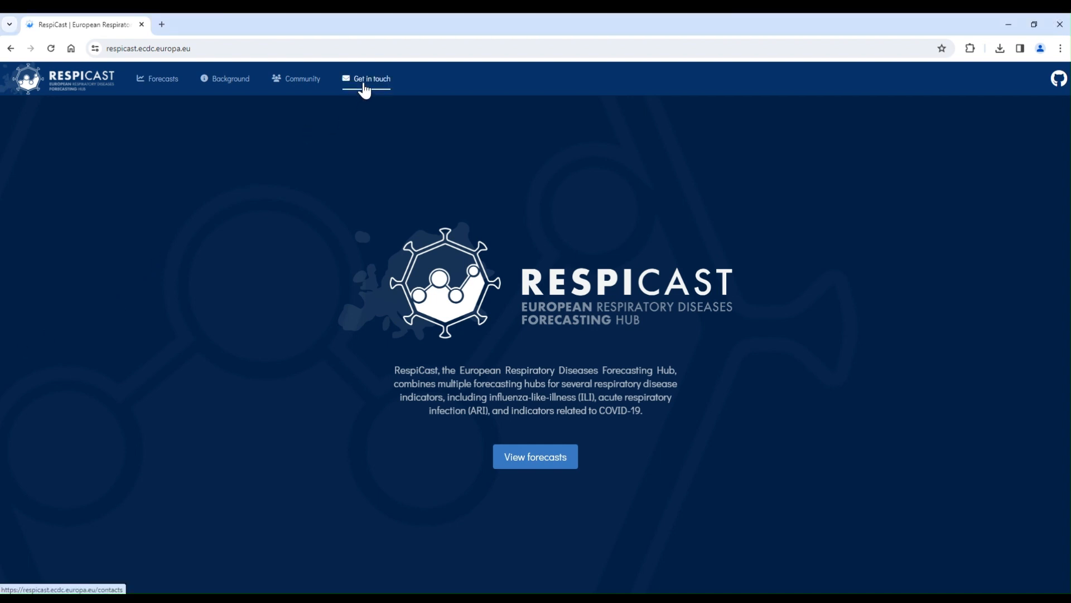
- Go to RespiCast's Get in touch page about joining the forecasting hubs
left_click(370, 78)
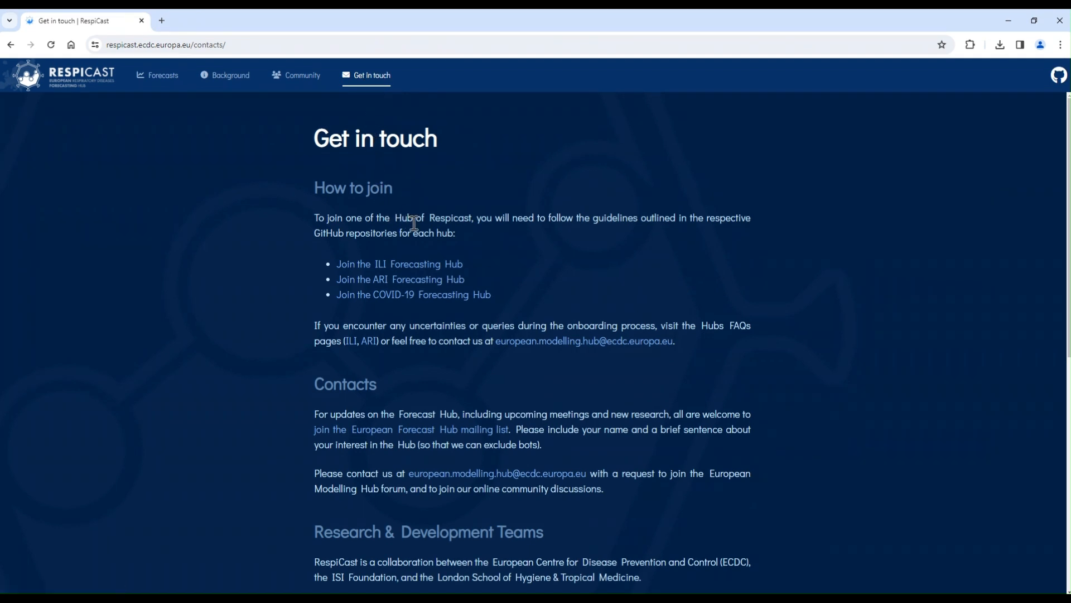
mouse_move(506, 271)
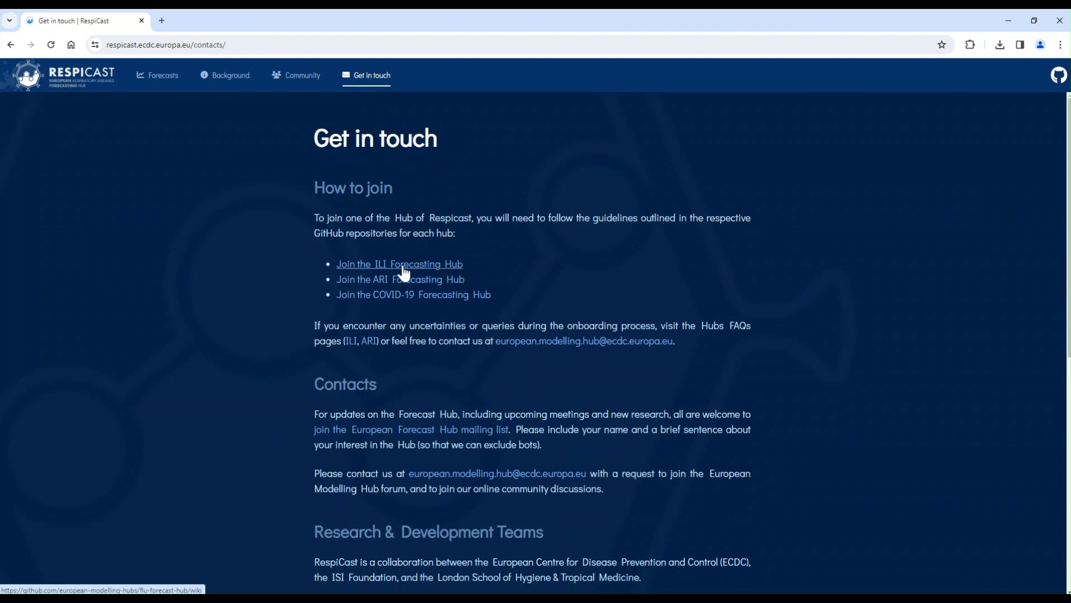
- Follow the ILI hub joining link to the flu-forecast-hub repository's Code view
left_click(399, 264)
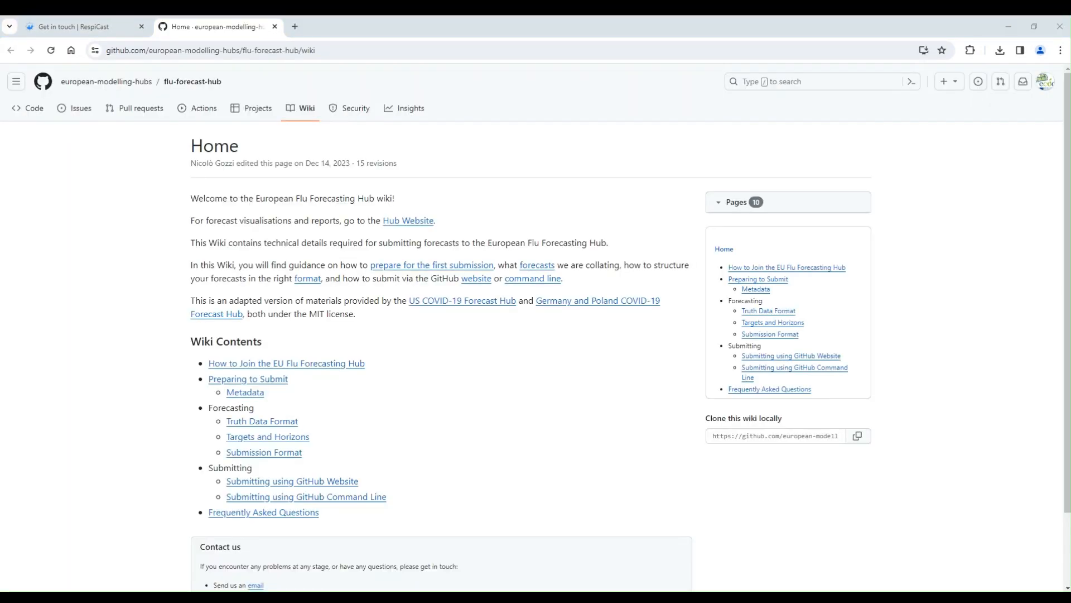
mouse_move(34, 108)
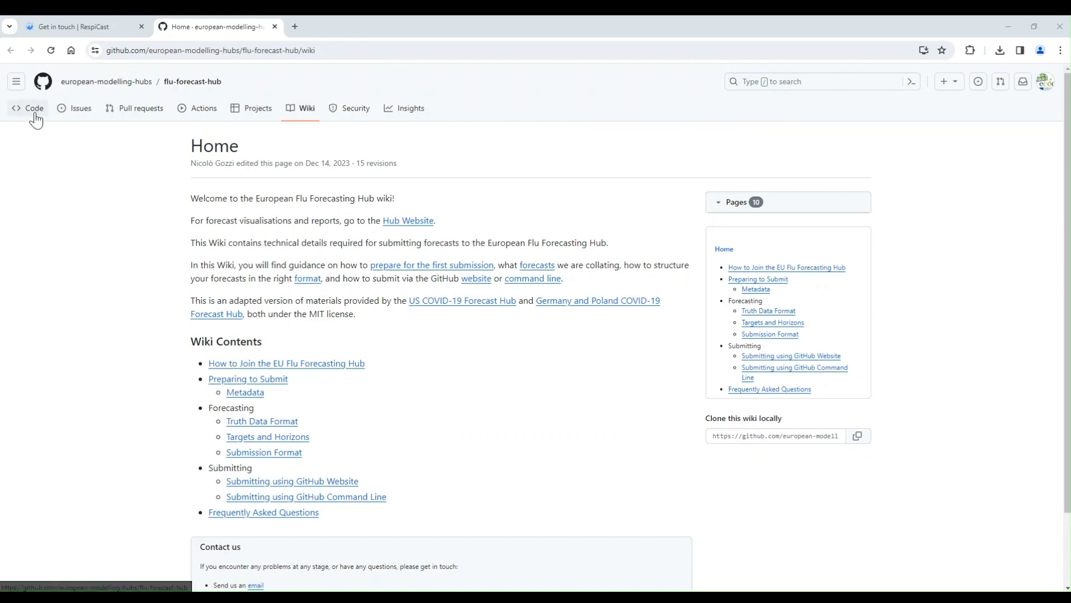
left_click(33, 106)
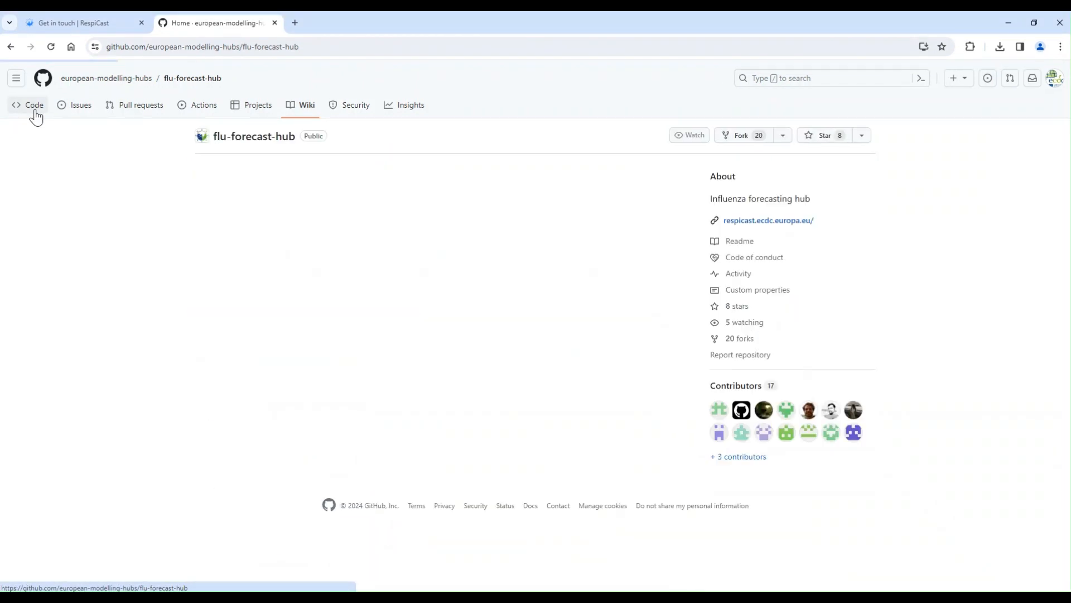
left_click(34, 105)
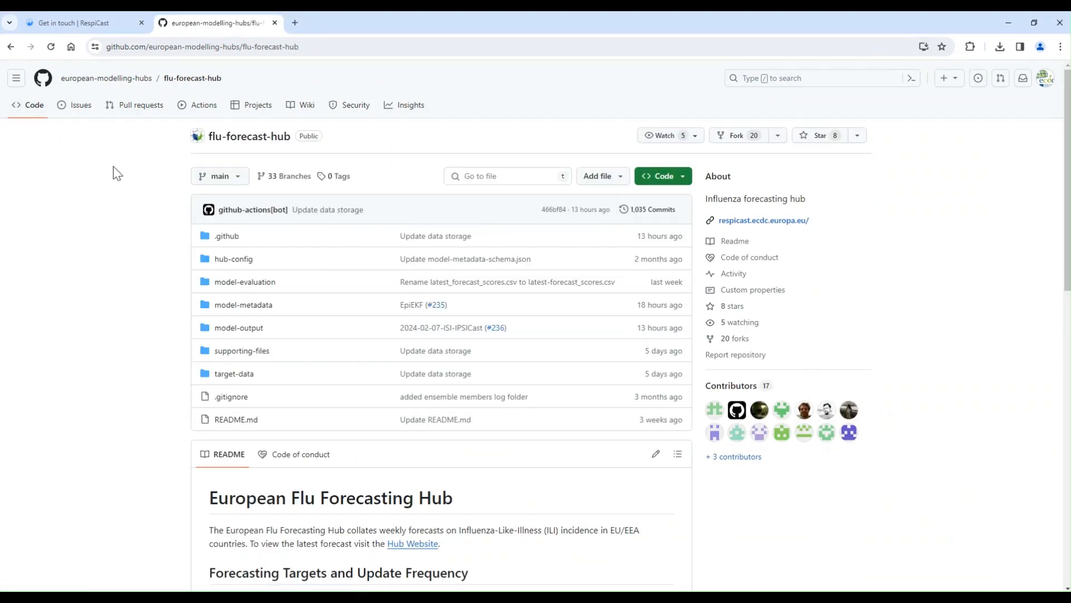
mouse_move(722, 161)
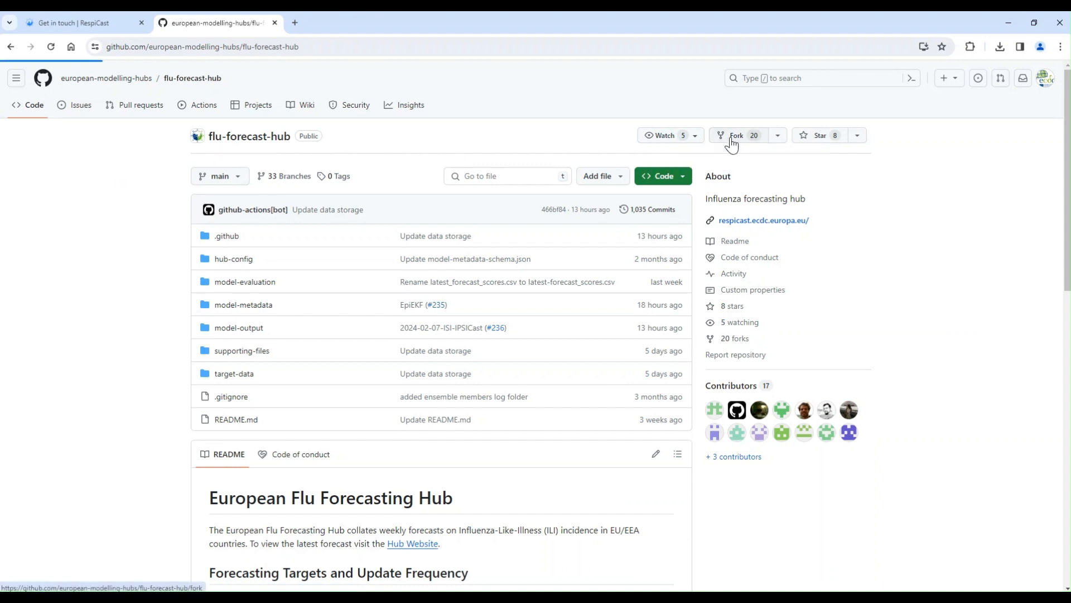
- Fork flu-forecast-hub into the personal account under the name ili-example
left_click(736, 135)
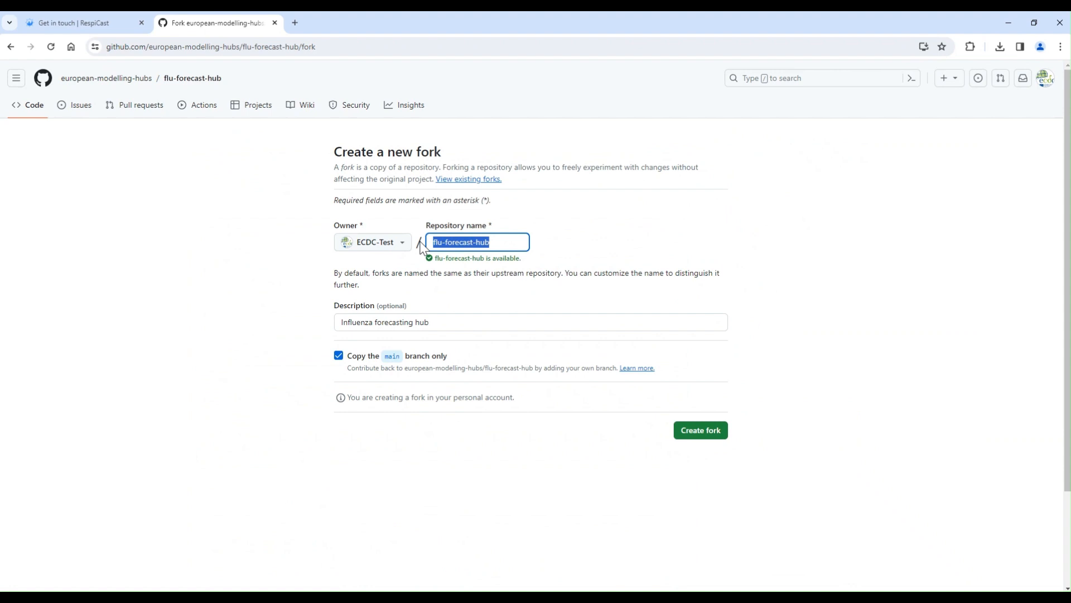
type("ili-example")
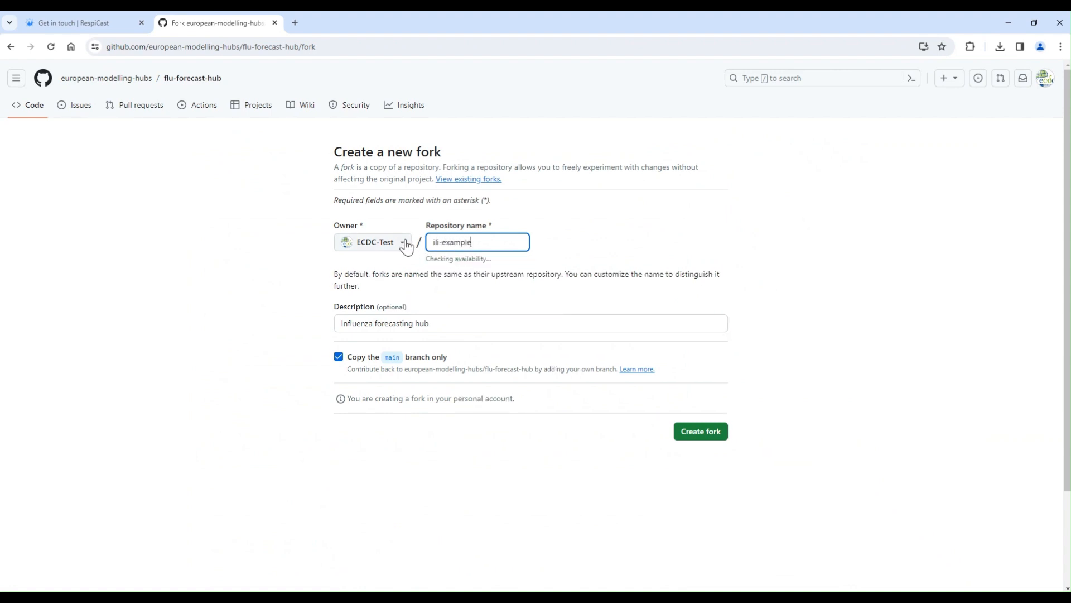
left_click(699, 431)
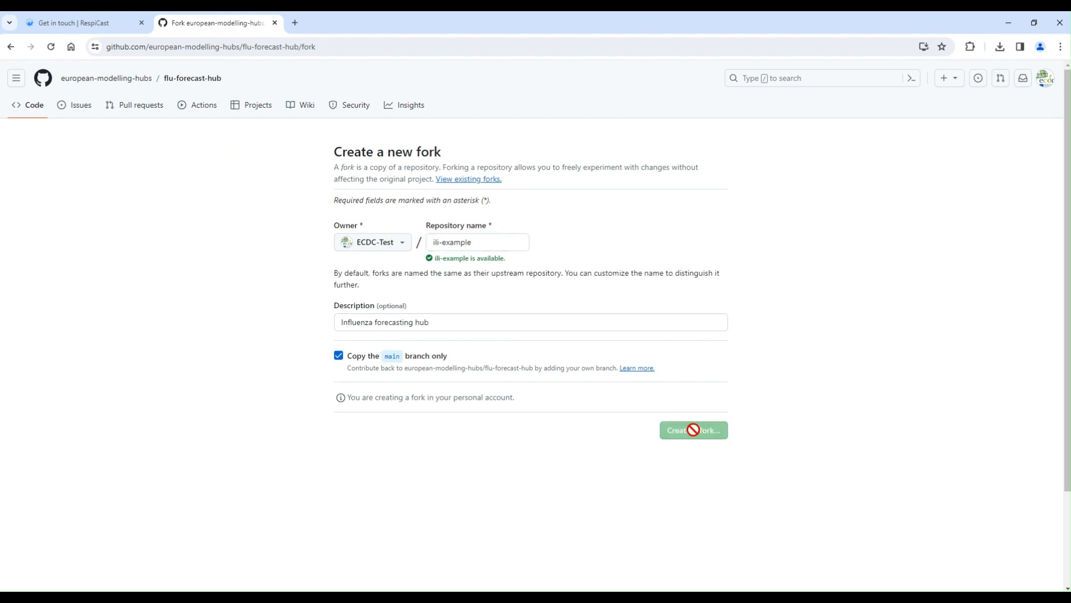
left_click(691, 430)
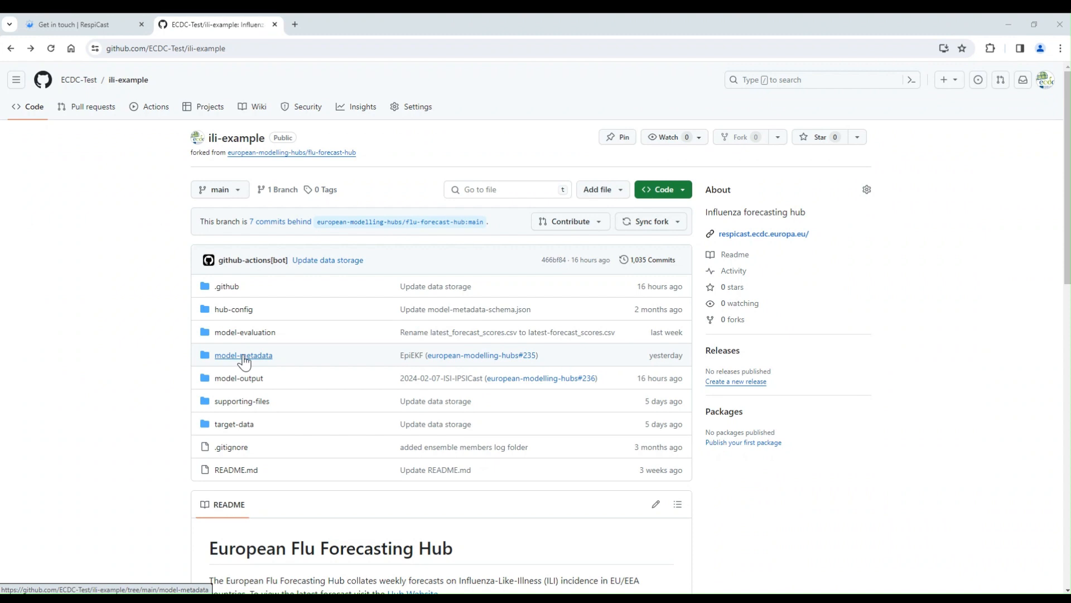
- Start a new file in ili-example's model-metadata folder with the test model metadata YAML
left_click(243, 354)
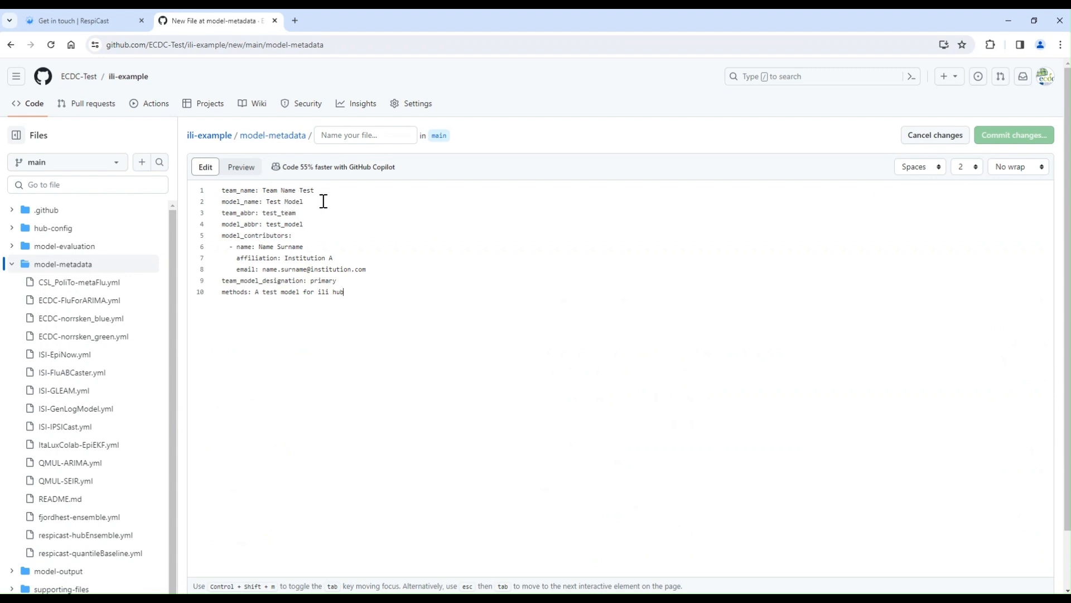
mouse_move(299, 215)
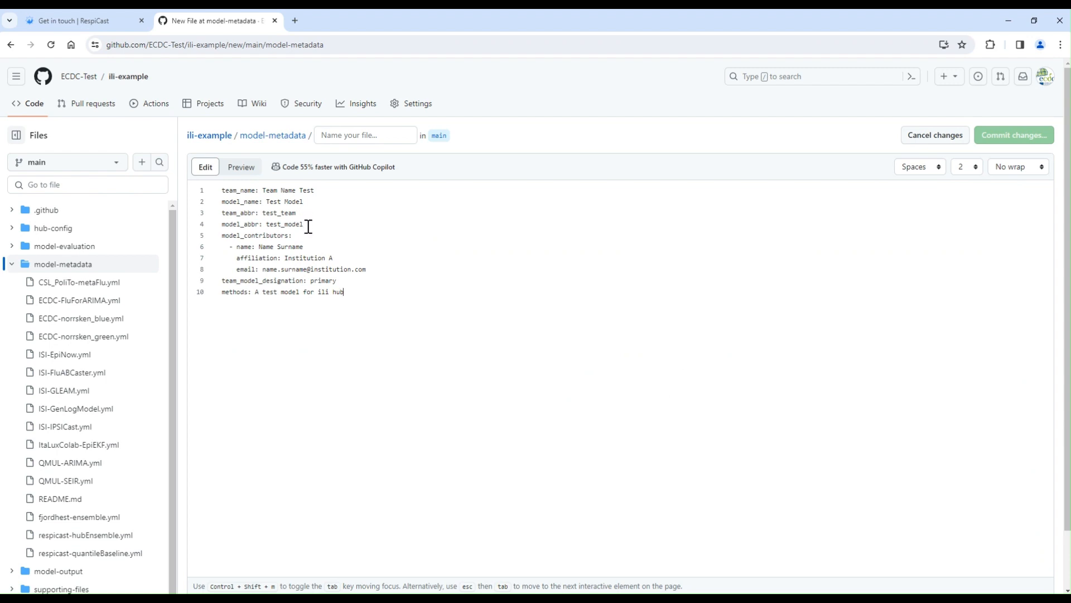
mouse_move(337, 256)
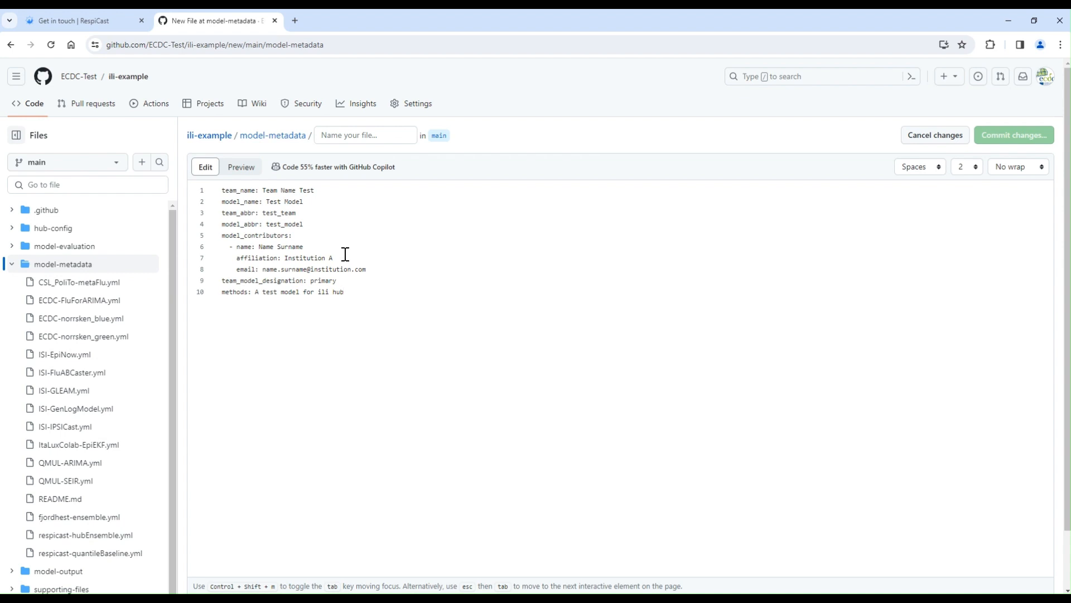
left_click(344, 292)
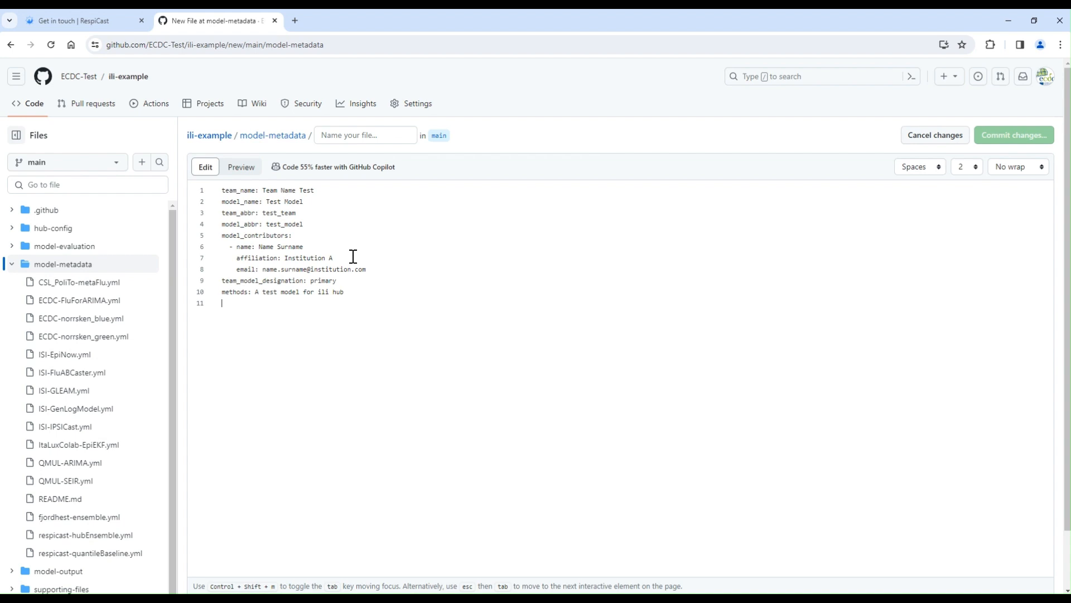
- Add a data_inputs: entry on line 11 of the metadata
type("data")
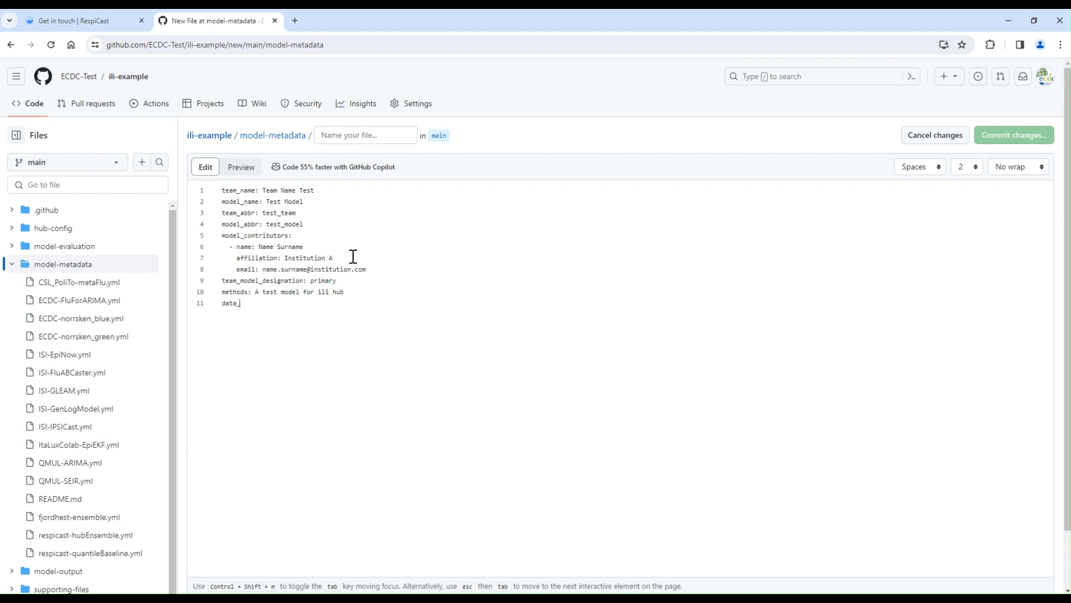
type("_inputs:")
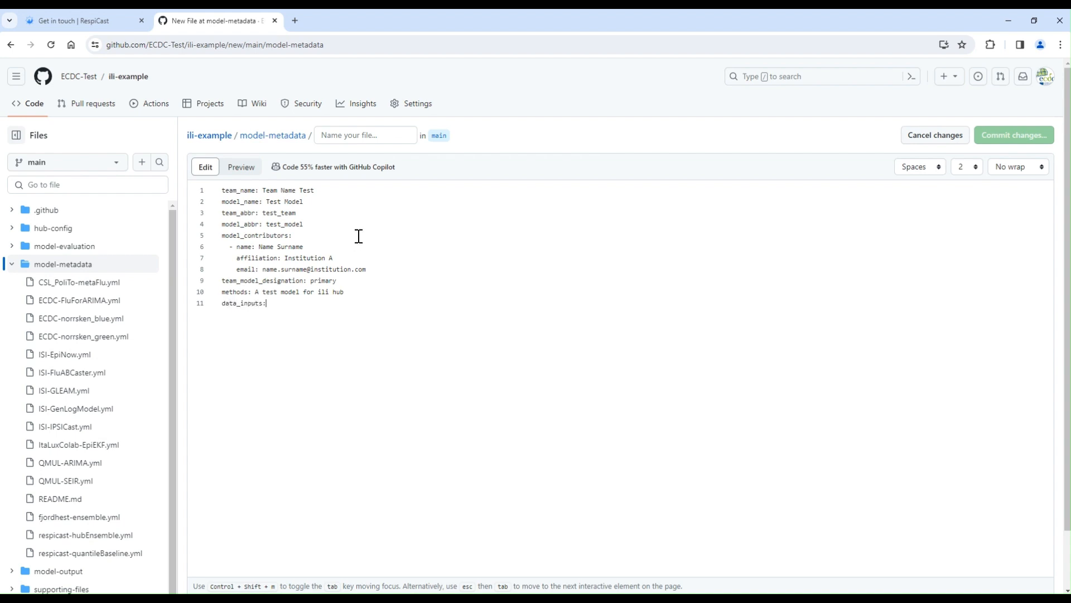
- Name the file test_team-test_model.yml and commit it to the fork
left_click(365, 135)
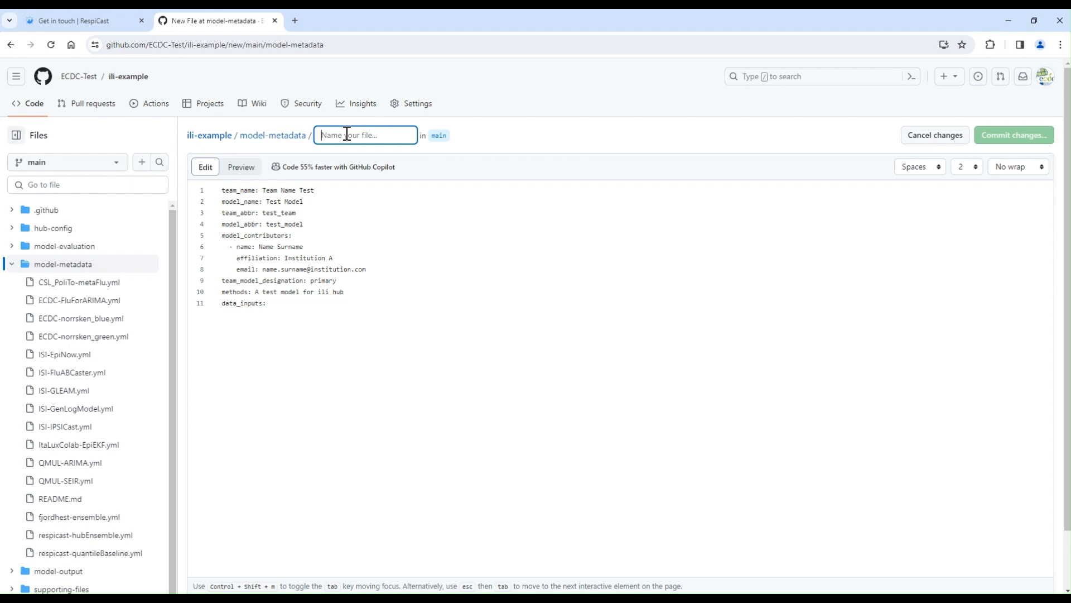
type("test_team")
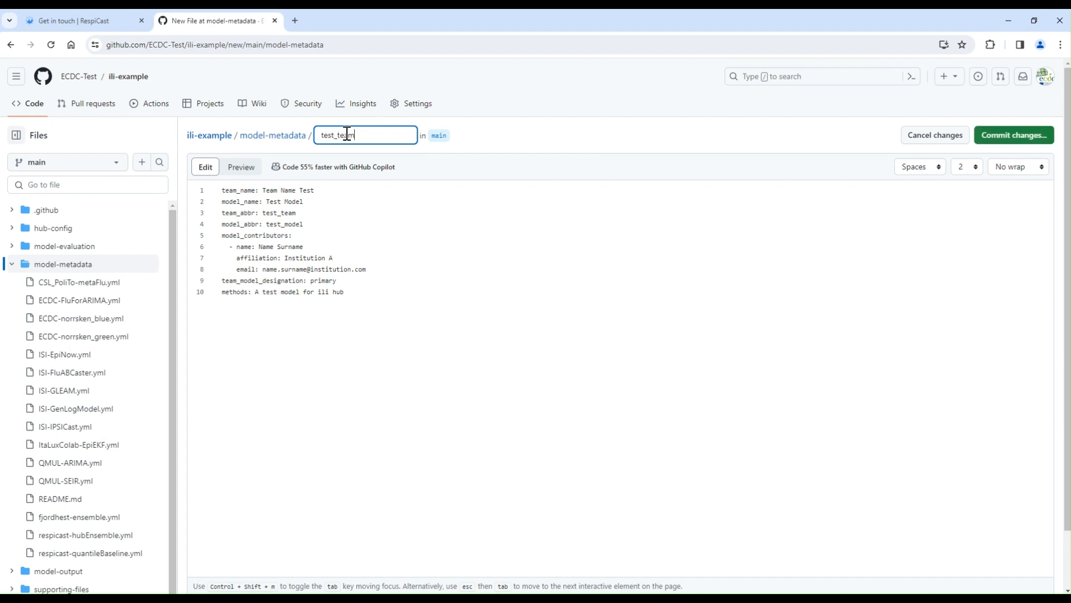
type("-test_mod")
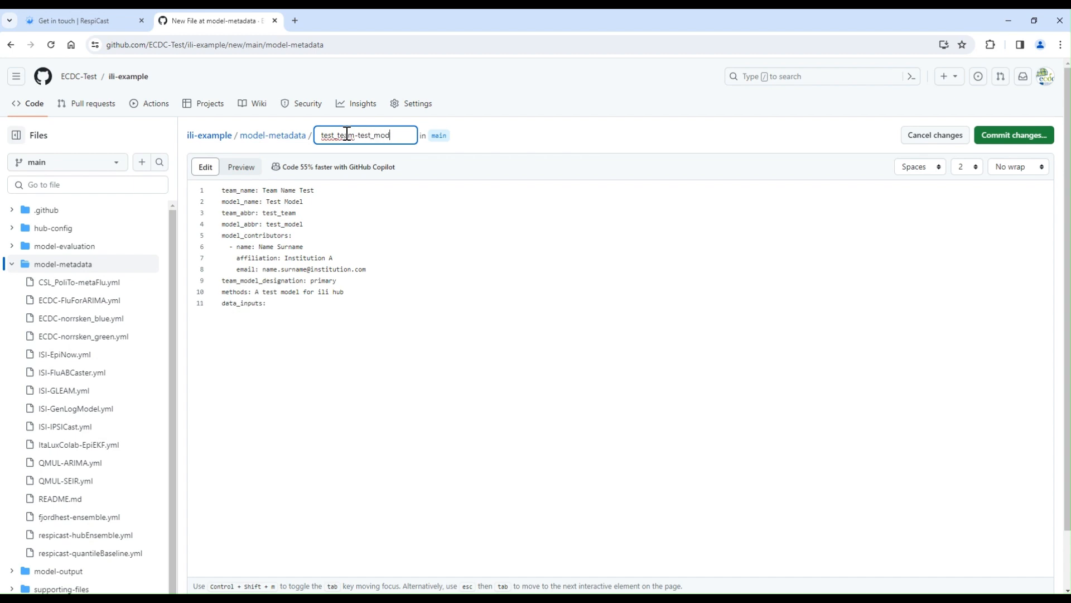
type("el")
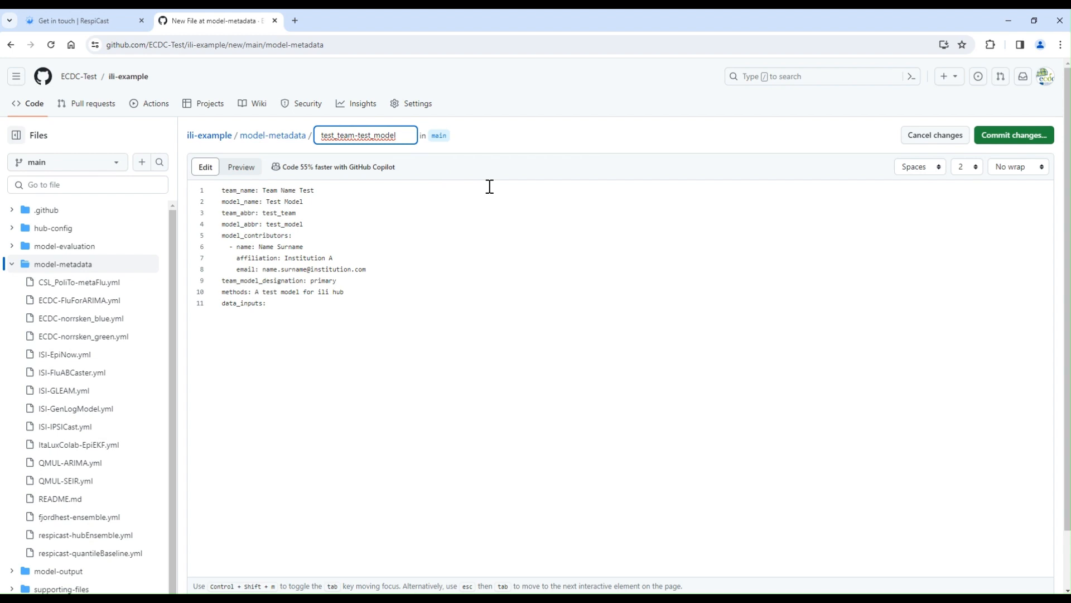
type(".y")
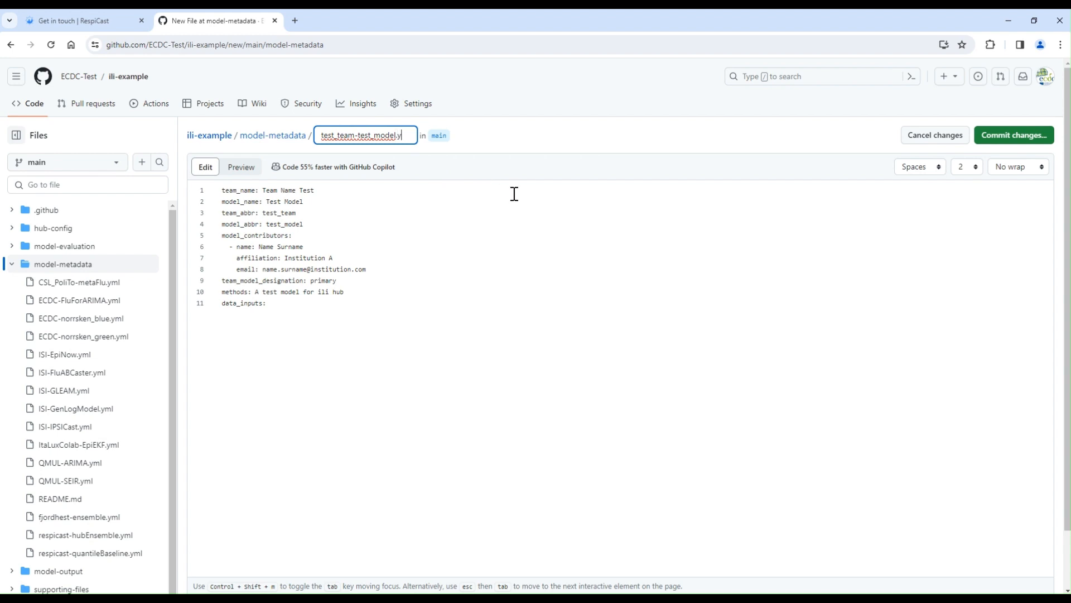
left_click(1014, 135)
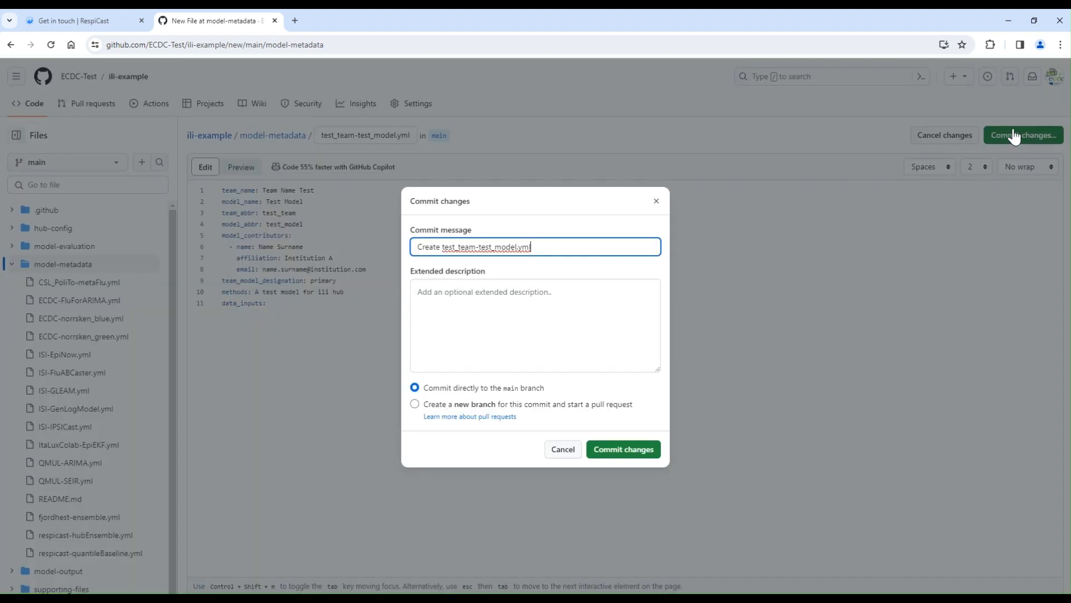
left_click(623, 448)
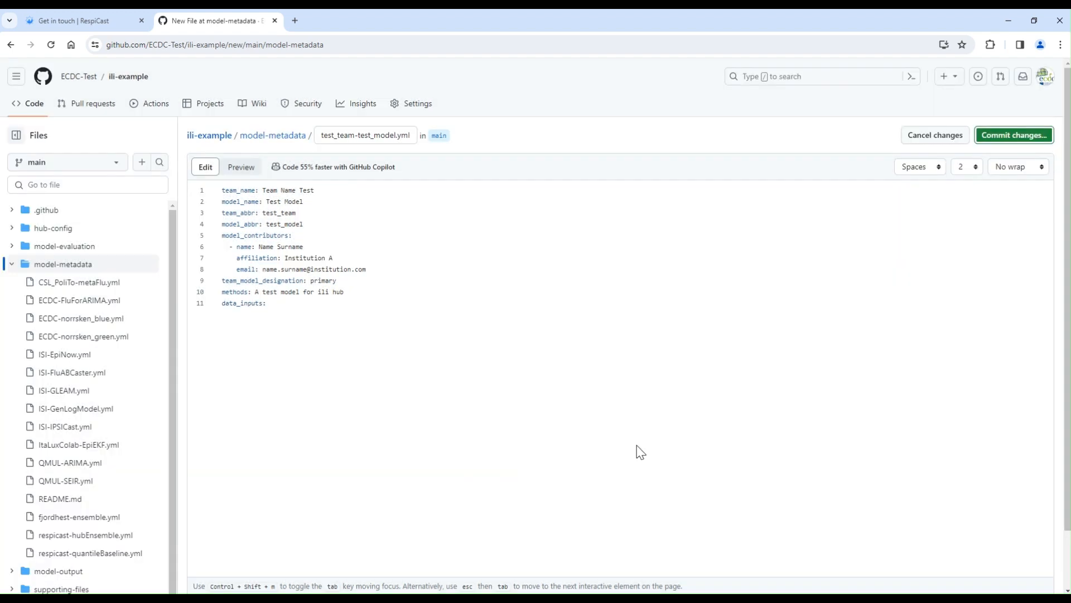
- Check that test_team-test_model.yml is listed in the fork's model-metadata folder
left_click(1015, 135)
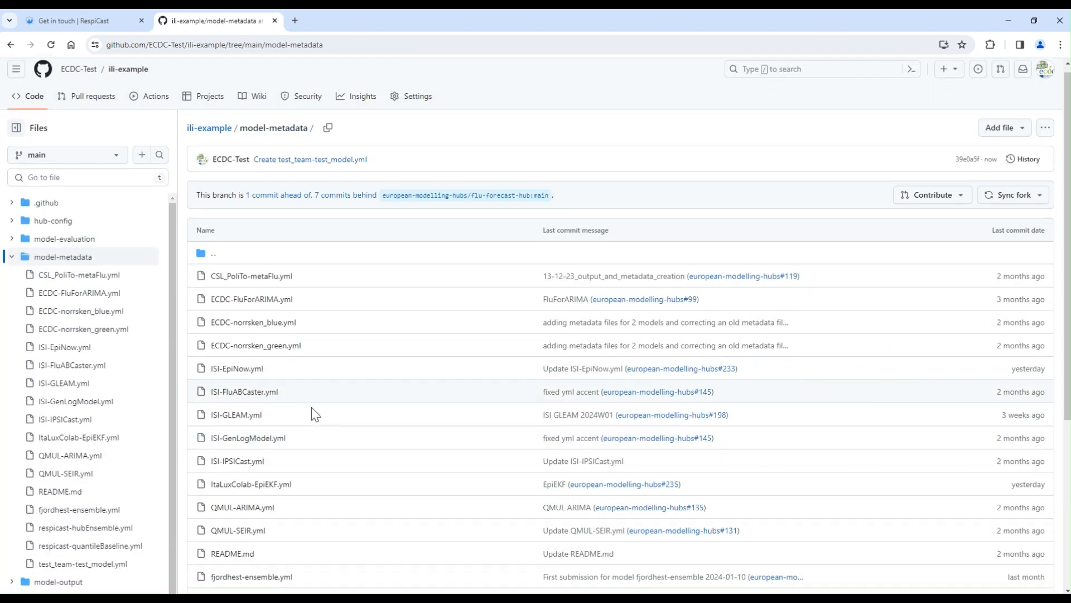
scroll("down", 3)
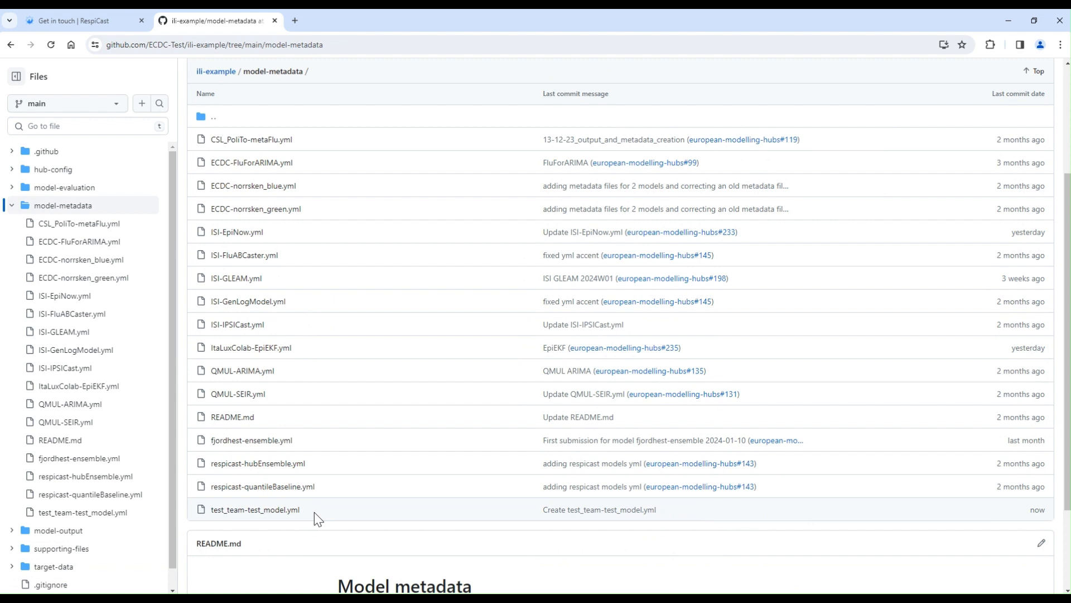
mouse_move(275, 509)
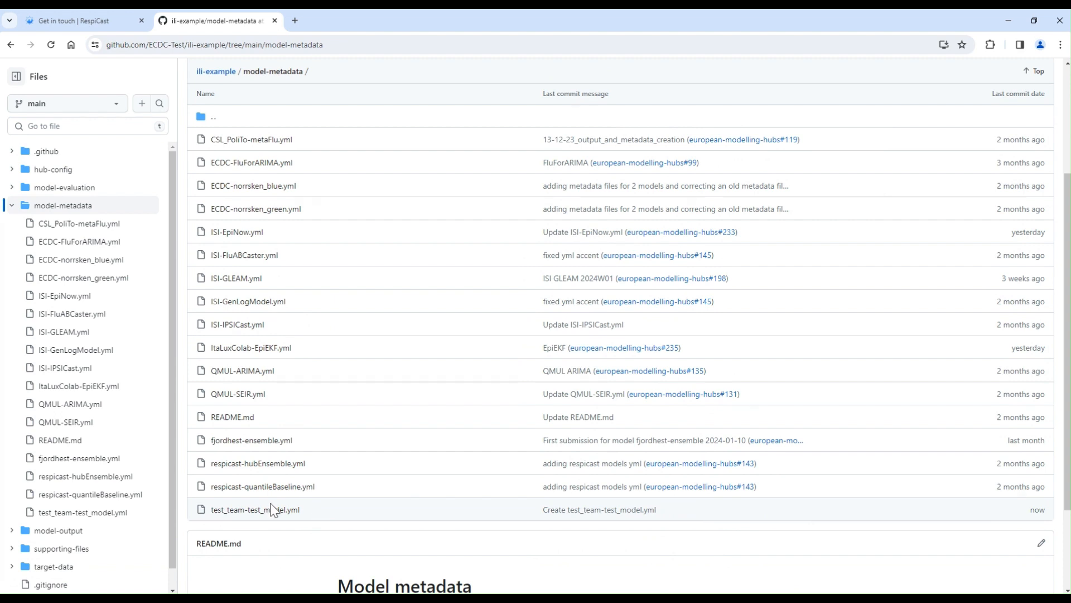
left_click(75, 20)
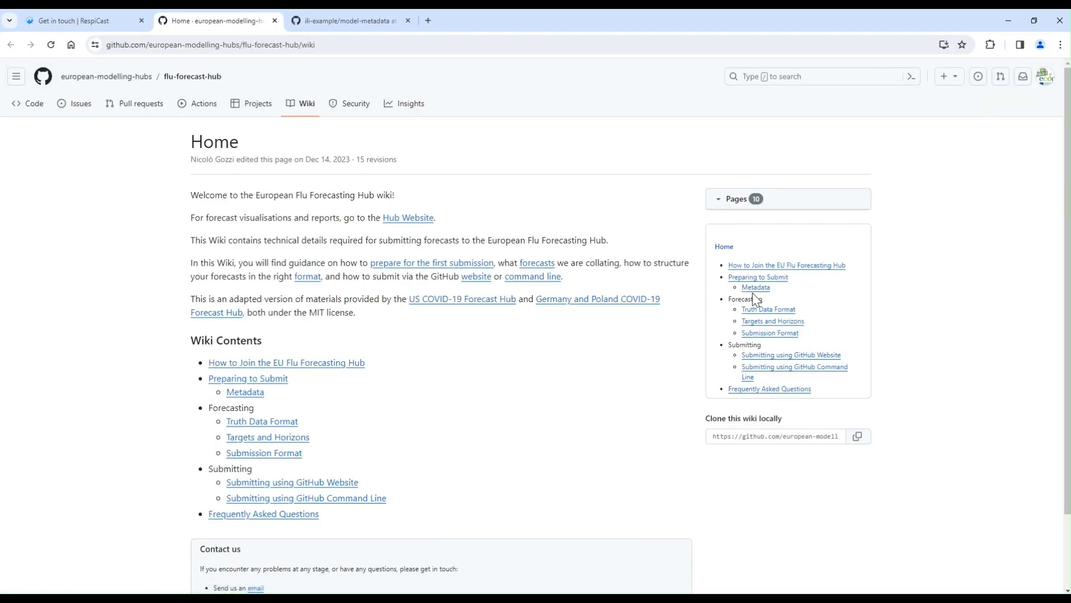
- View latest-ILI_incidence.csv from the hub's target-data folder as raw text and select its URL
left_click(756, 287)
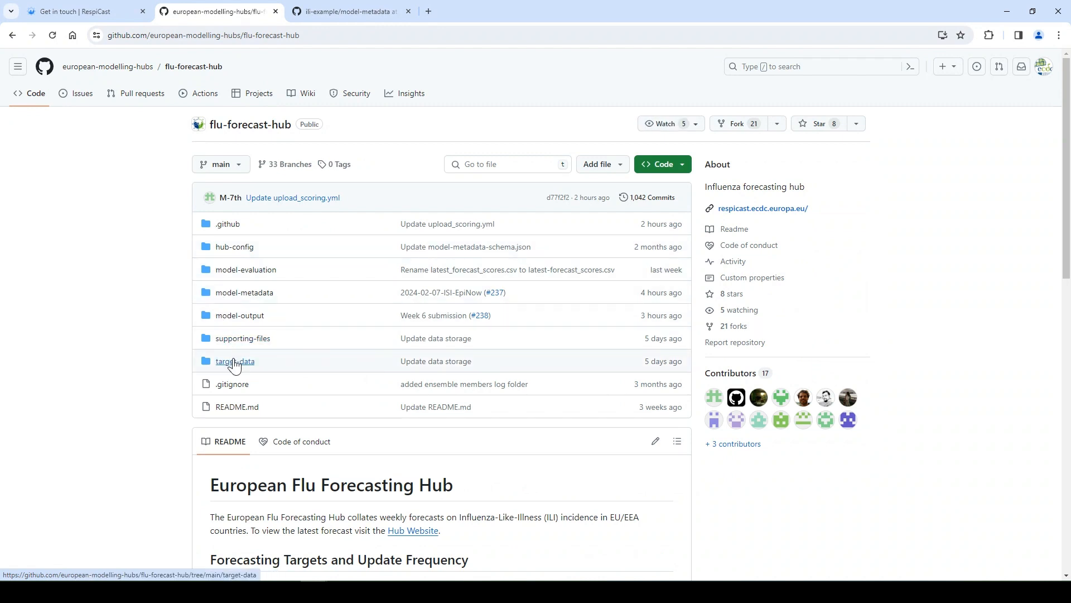
mouse_move(234, 361)
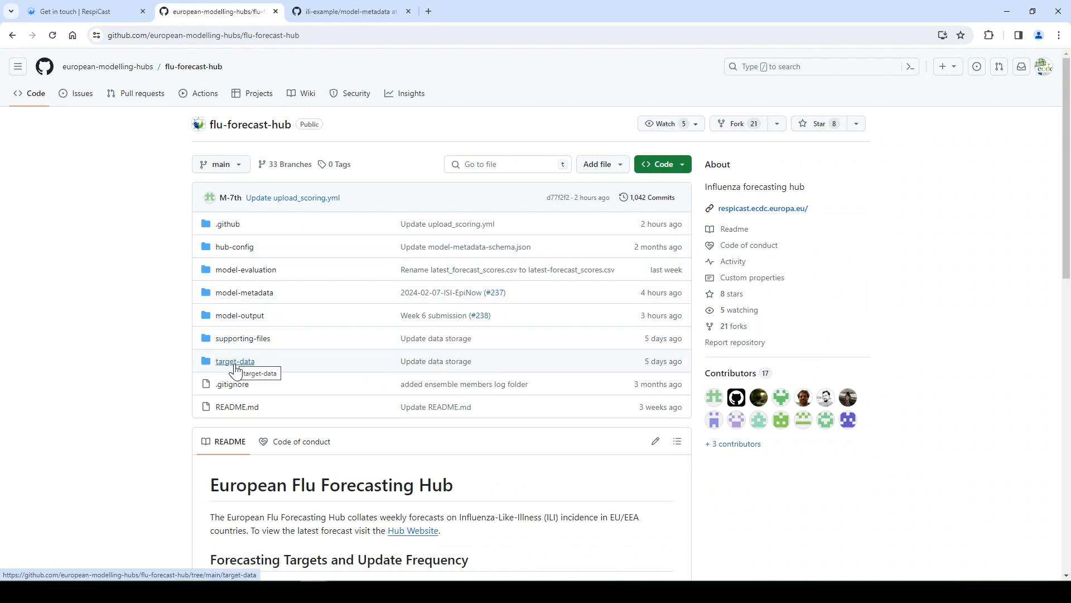
left_click(235, 361)
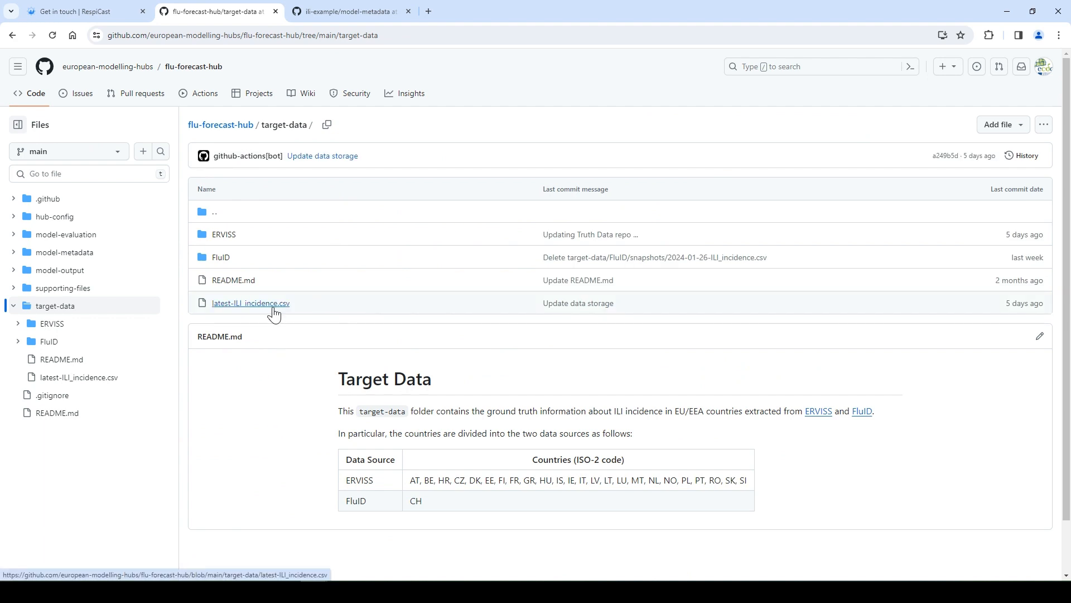
left_click(251, 302)
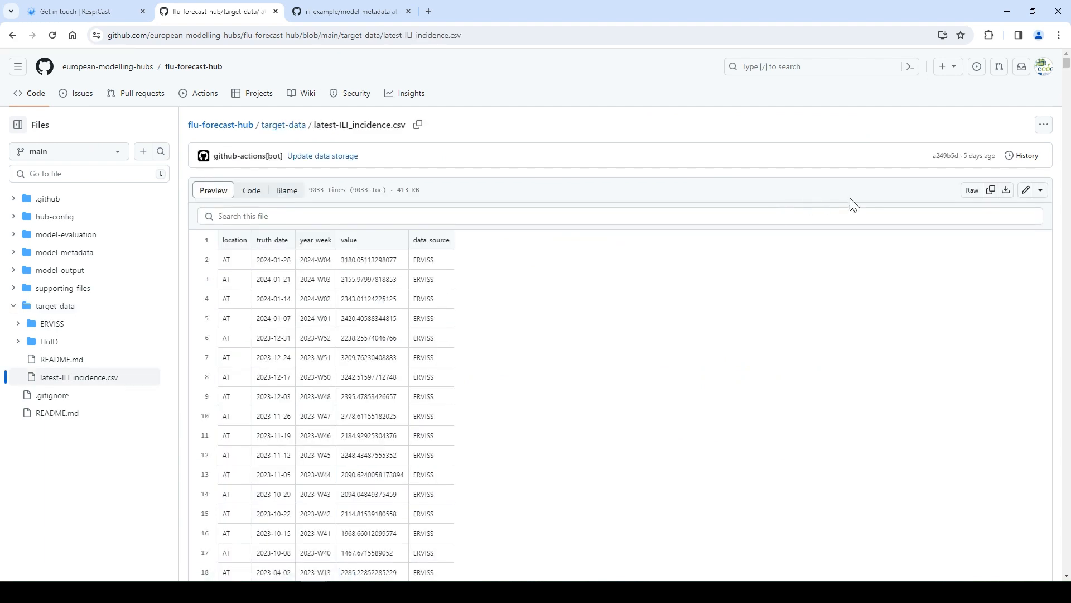
left_click(970, 190)
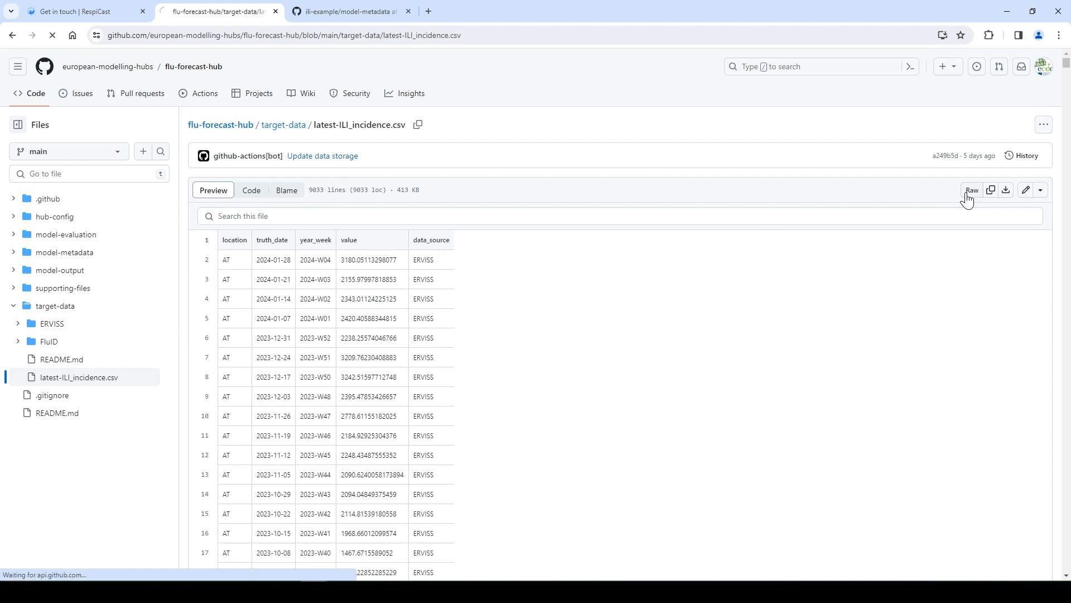
left_click(971, 190)
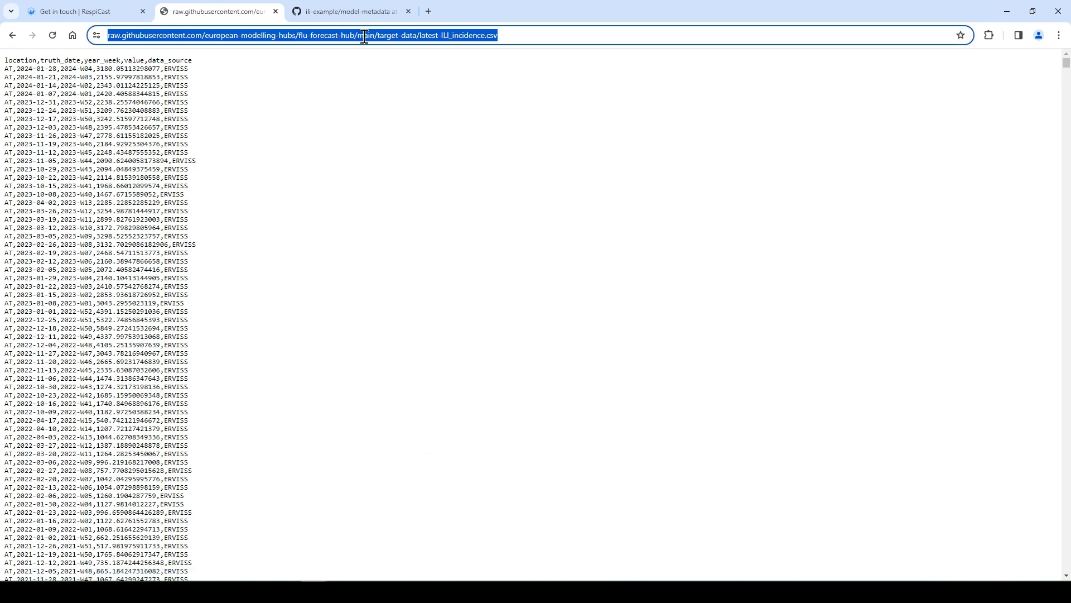
mouse_move(461, 492)
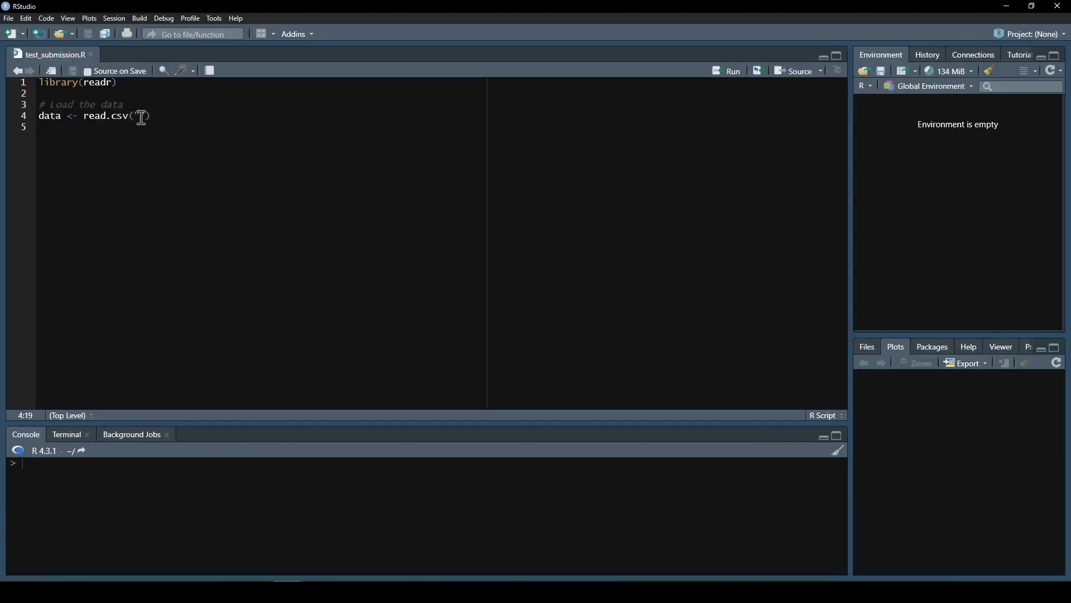
- Paste the raw CSV URL into read.csv() on line 4 of test_submission.R and load readr
type("\"https://raw.githubusercontent.com/european-modelling-hubs/flu-forecast-hub/main/target-data/latest-ILI_incidence.csv\"")
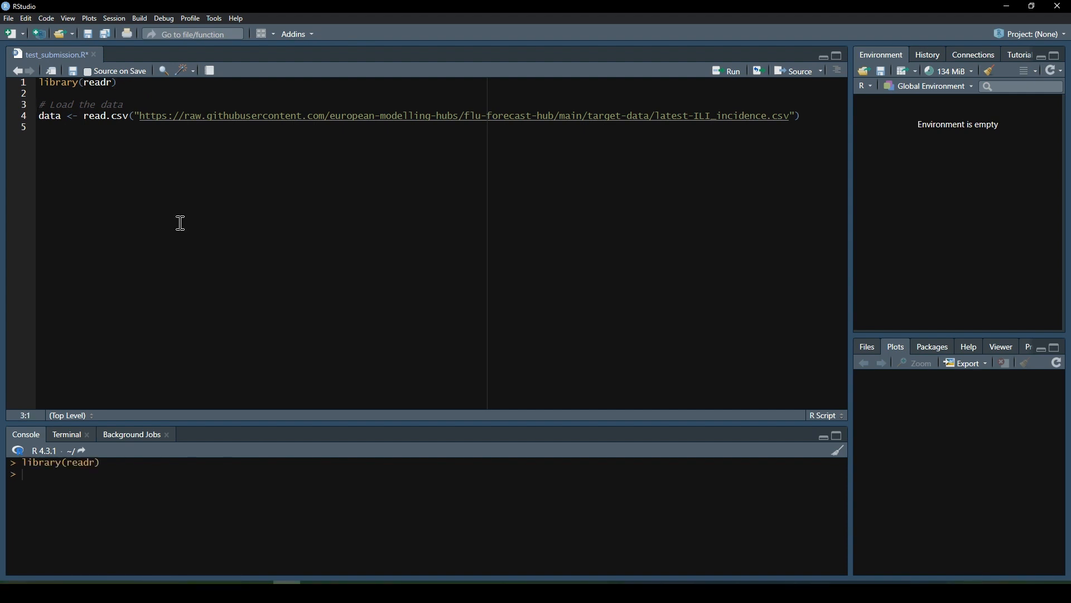
left_click(731, 72)
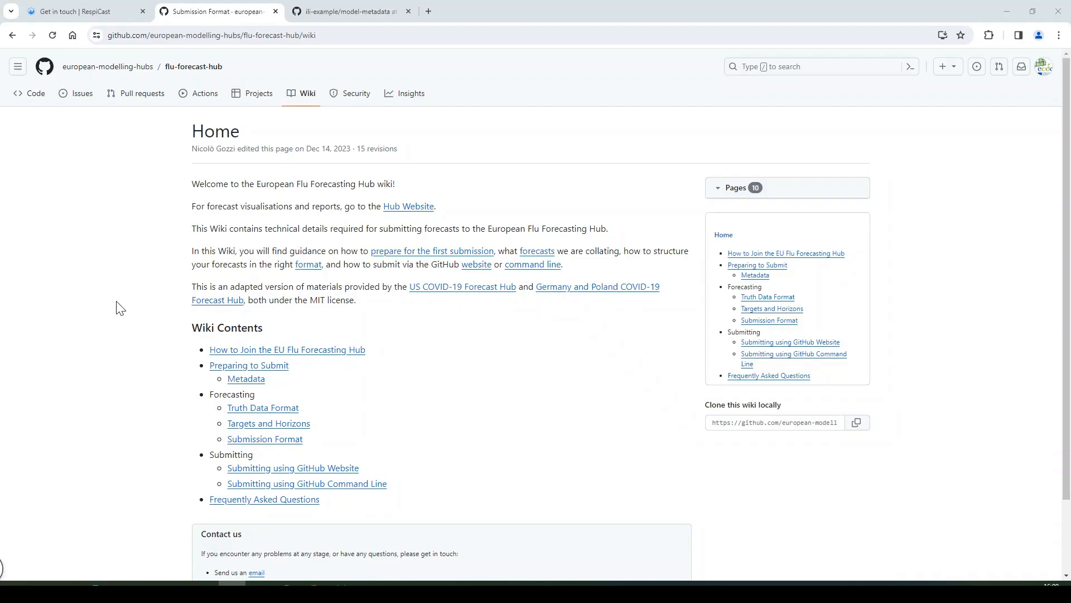
mouse_move(560, 243)
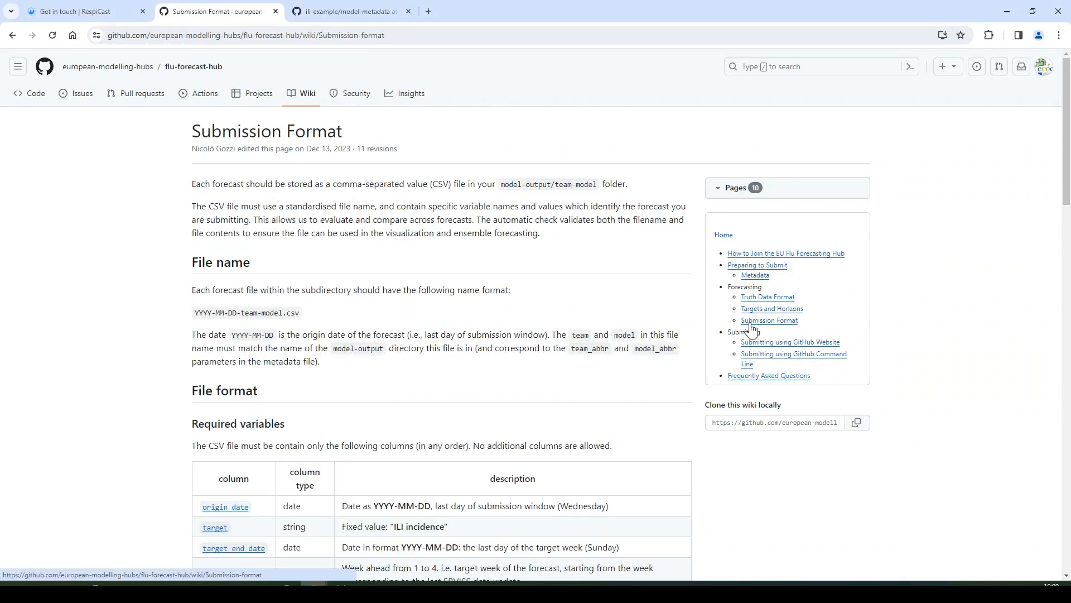
- Scroll the Submission Format wiki page to the Required variables table
scroll("down", 3)
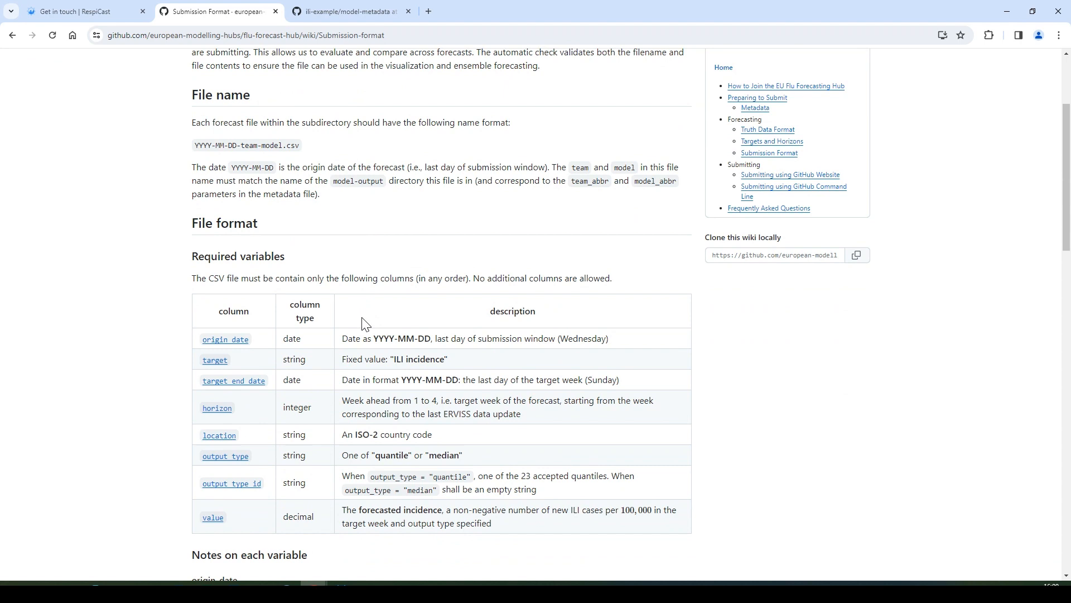
mouse_move(161, 332)
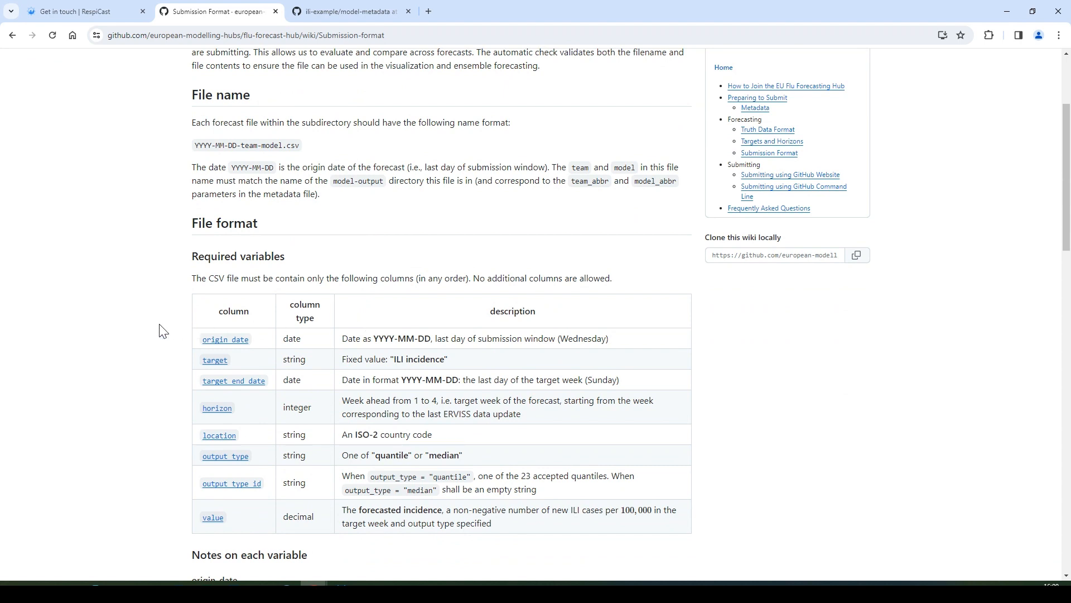
mouse_move(117, 335)
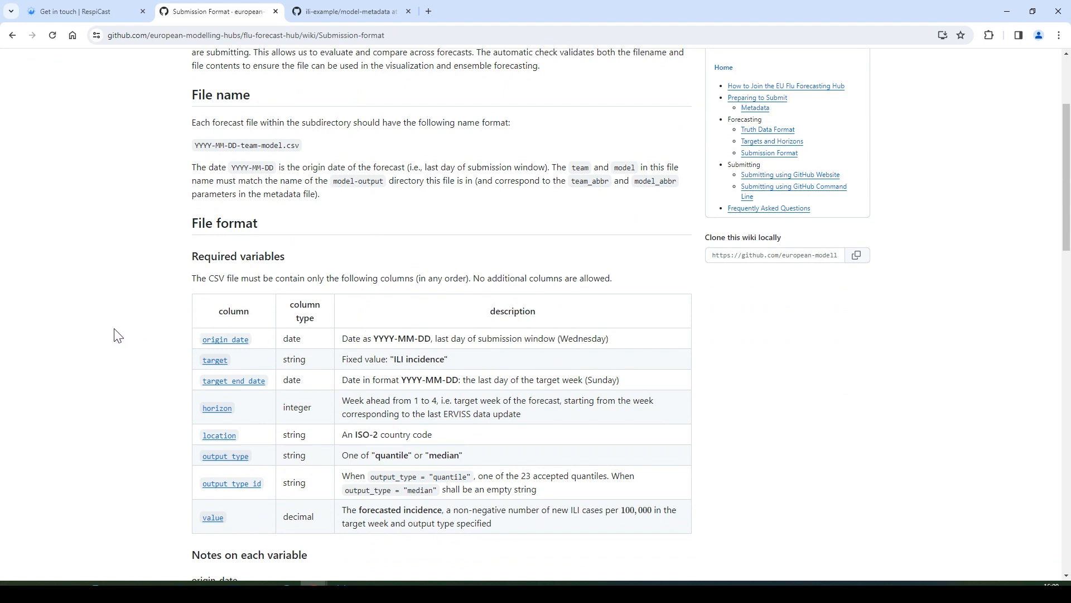
mouse_move(224, 340)
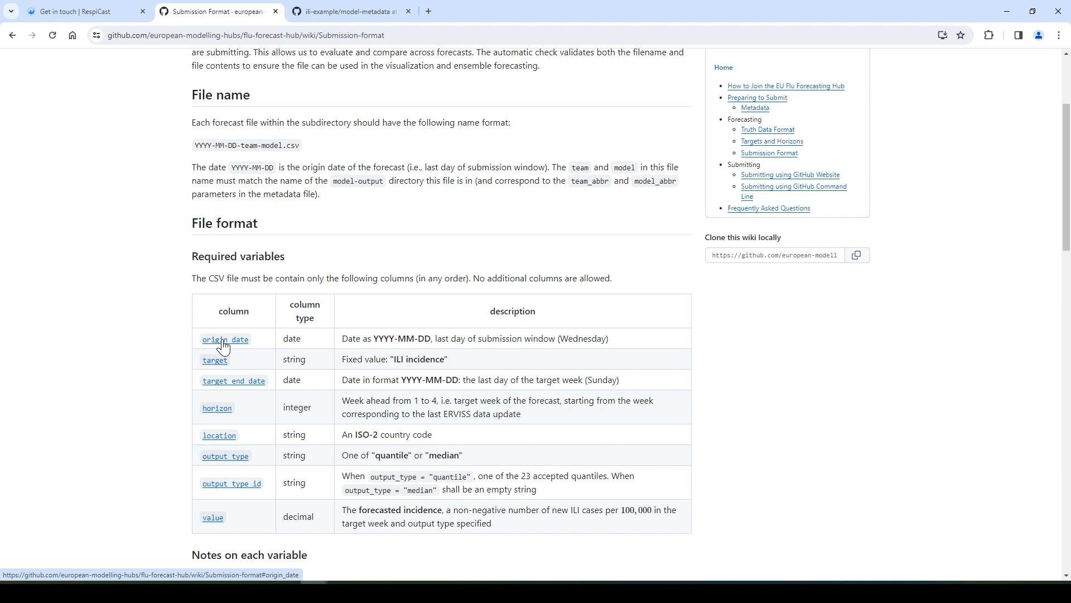
mouse_move(220, 370)
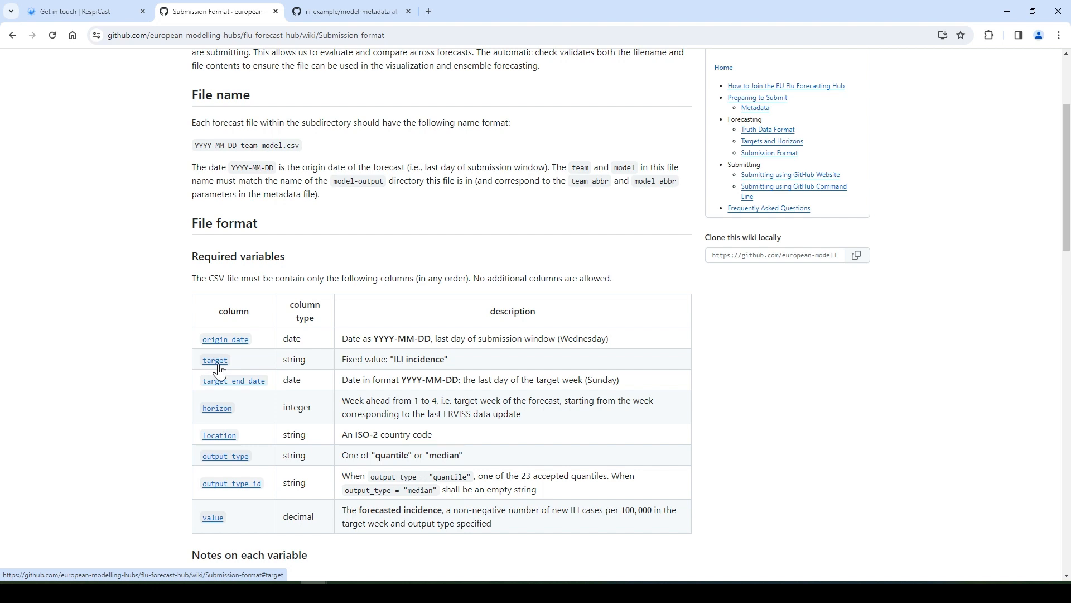
mouse_move(221, 385)
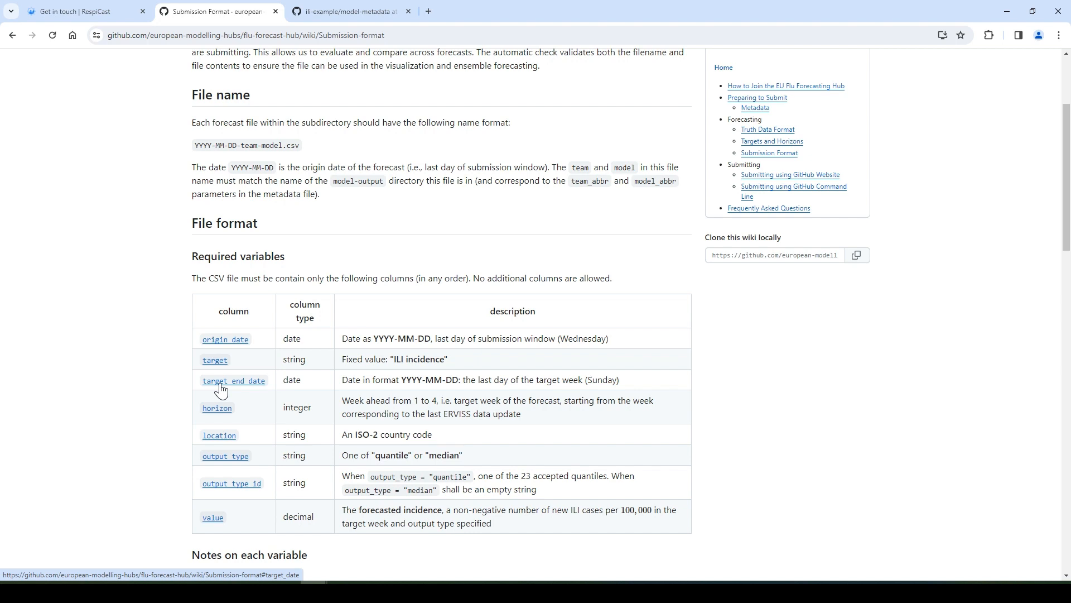
mouse_move(239, 412)
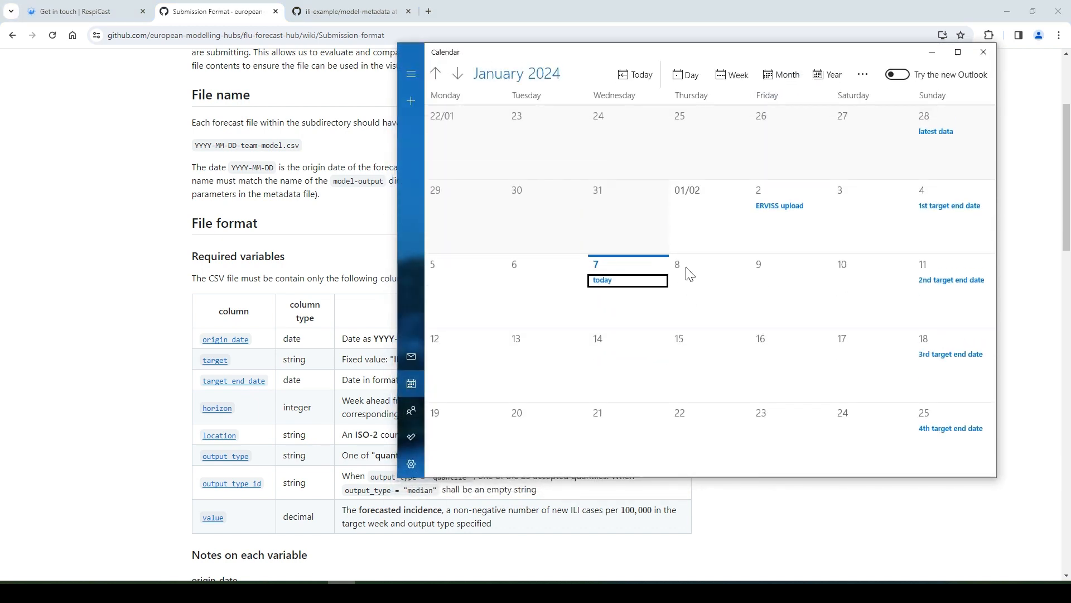
- Show the event details for Sunday 4 February 2024, the 1st target end date
left_click(601, 279)
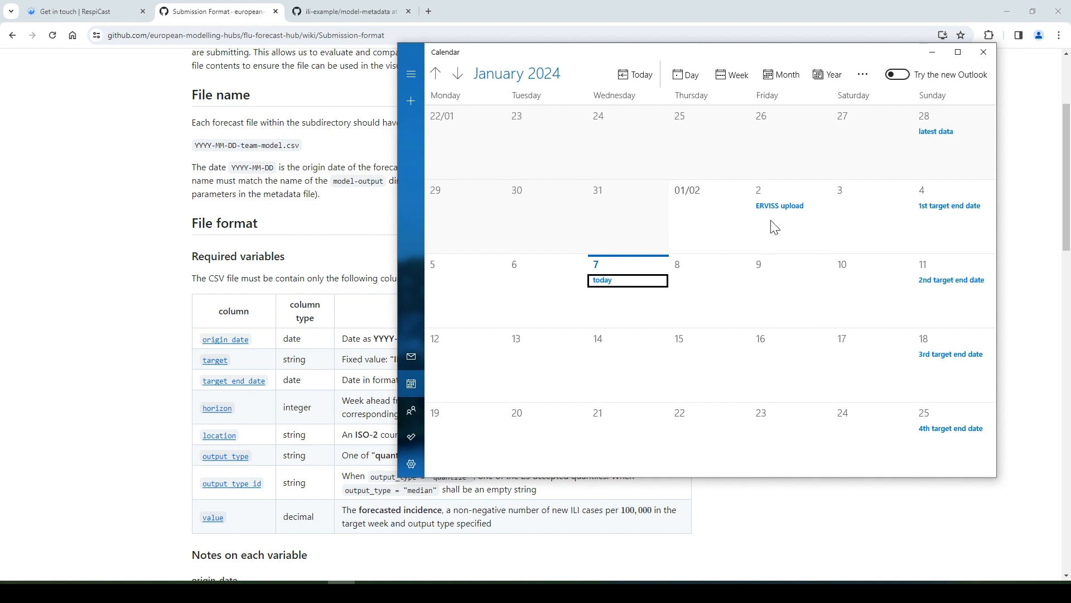
left_click(779, 205)
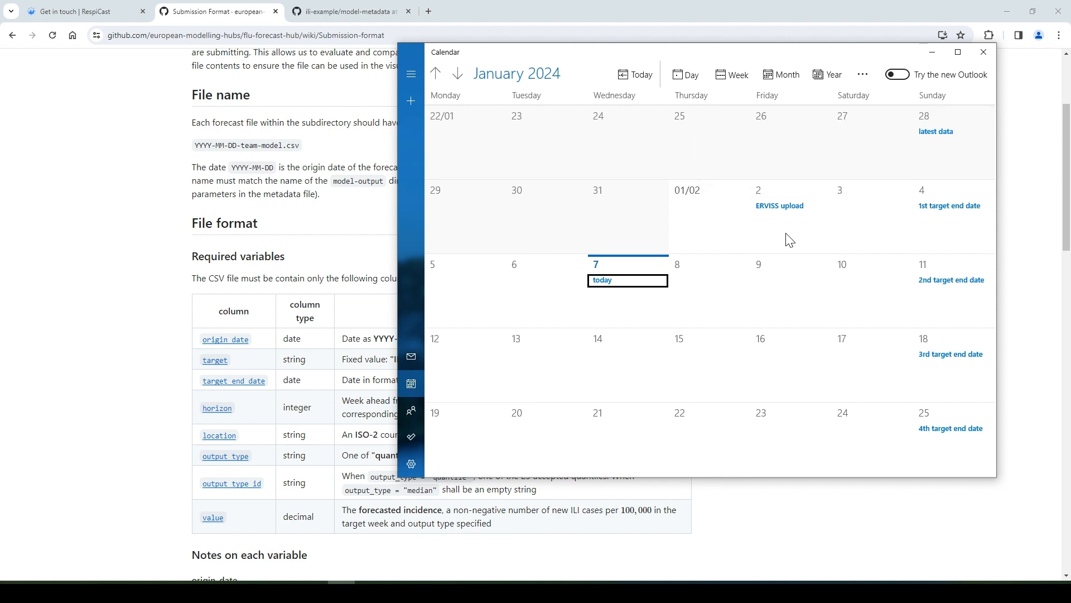
left_click(779, 205)
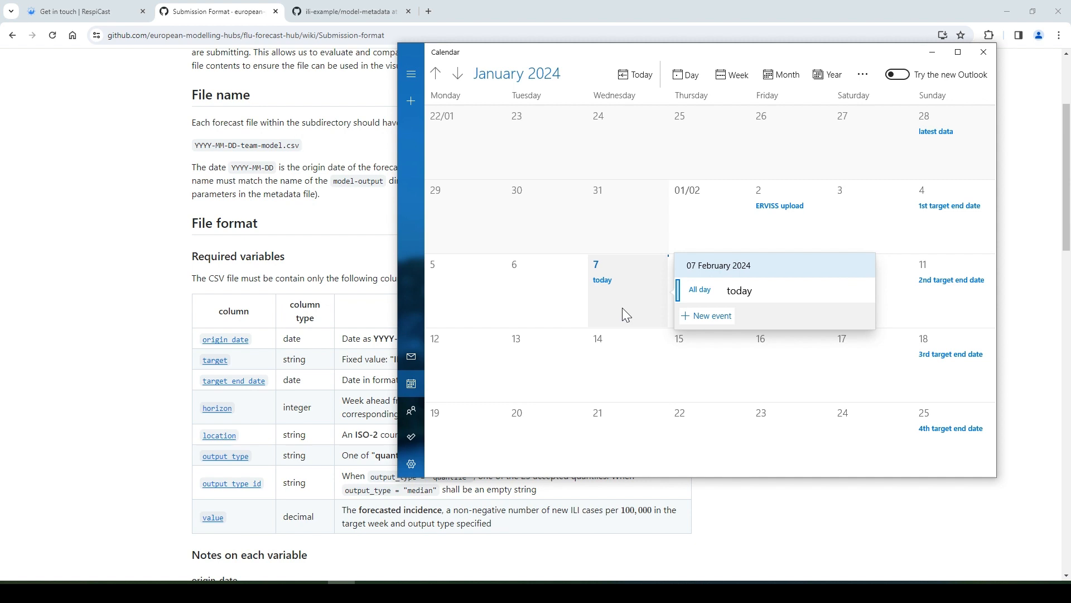
mouse_move(763, 232)
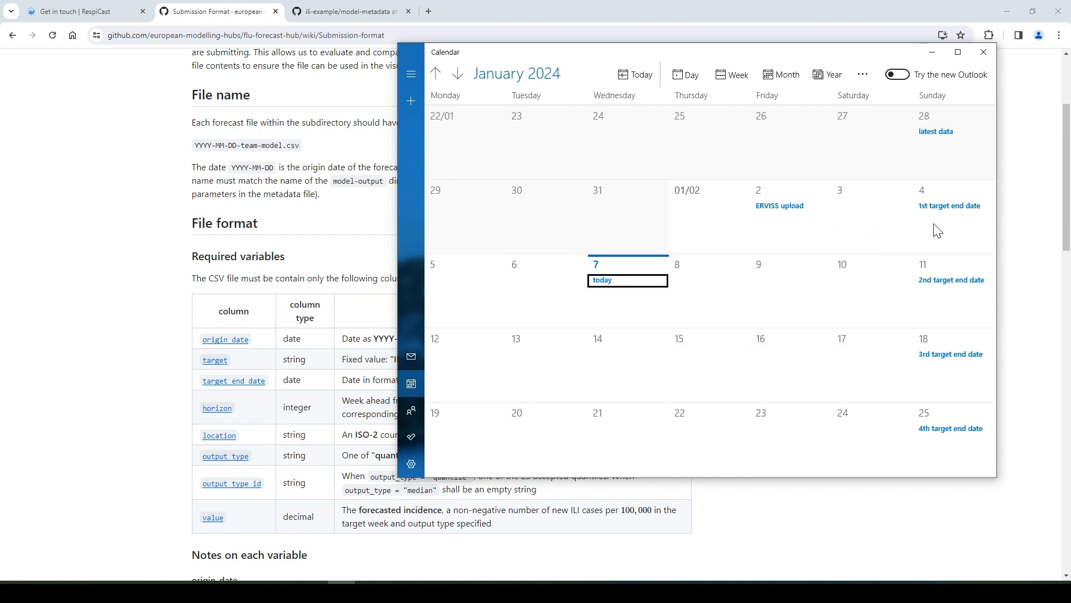
left_click(949, 205)
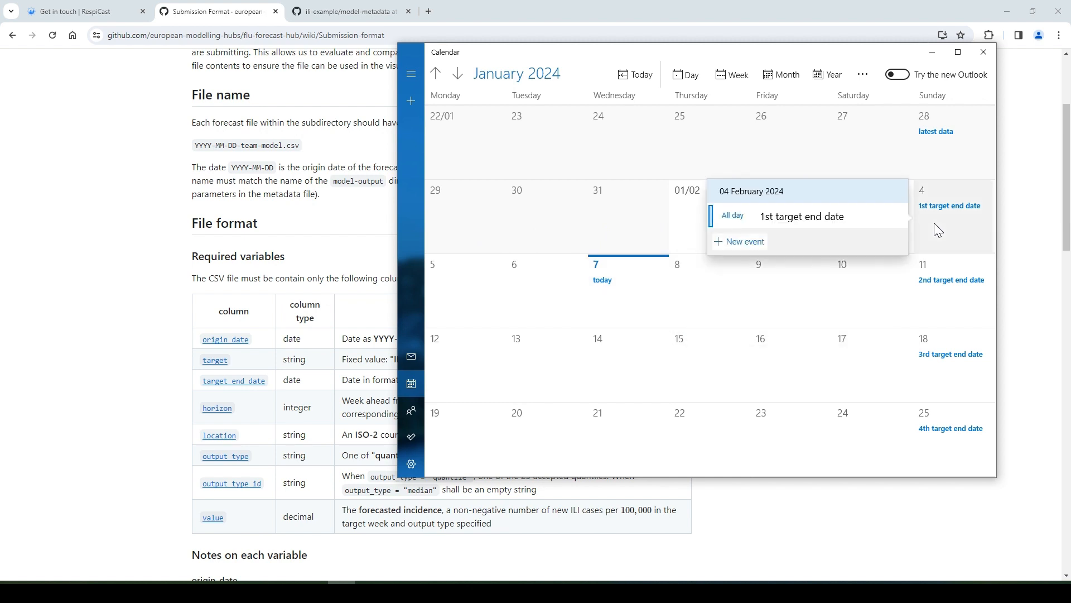
mouse_move(930, 312)
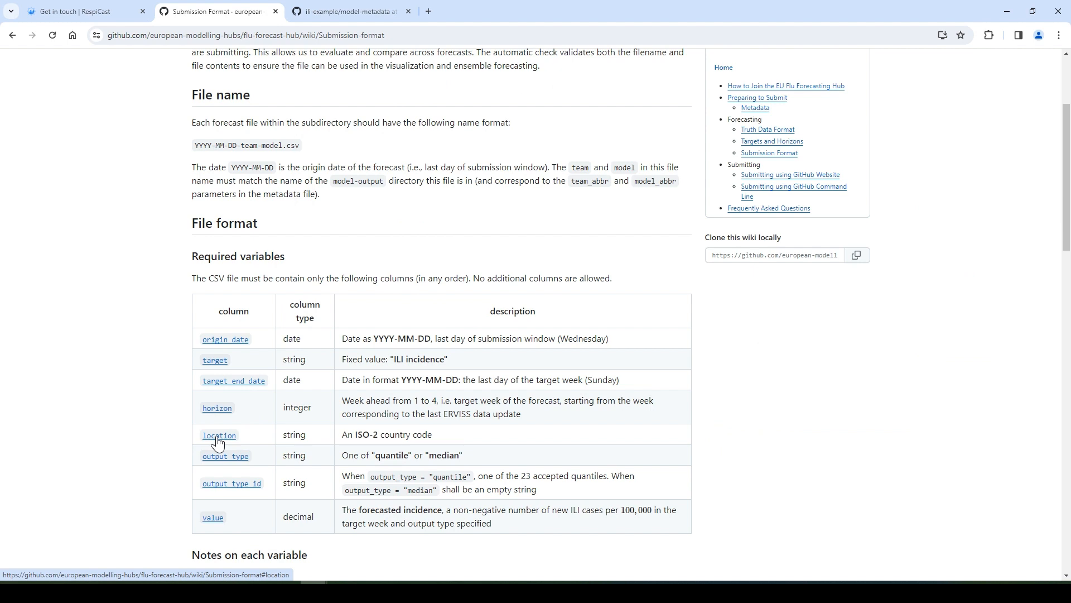
mouse_move(224, 465)
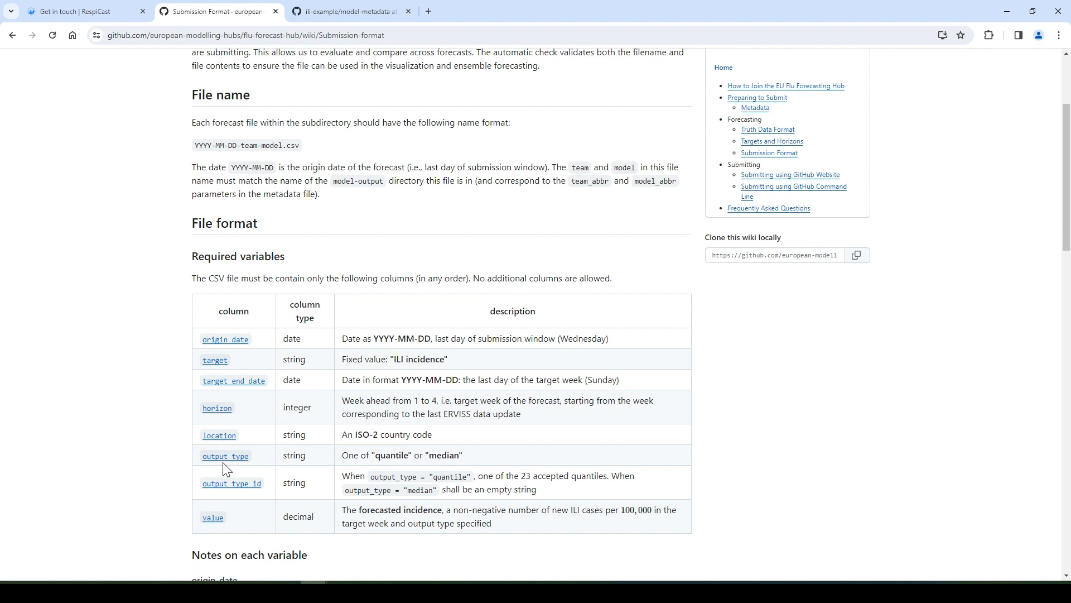
mouse_move(227, 496)
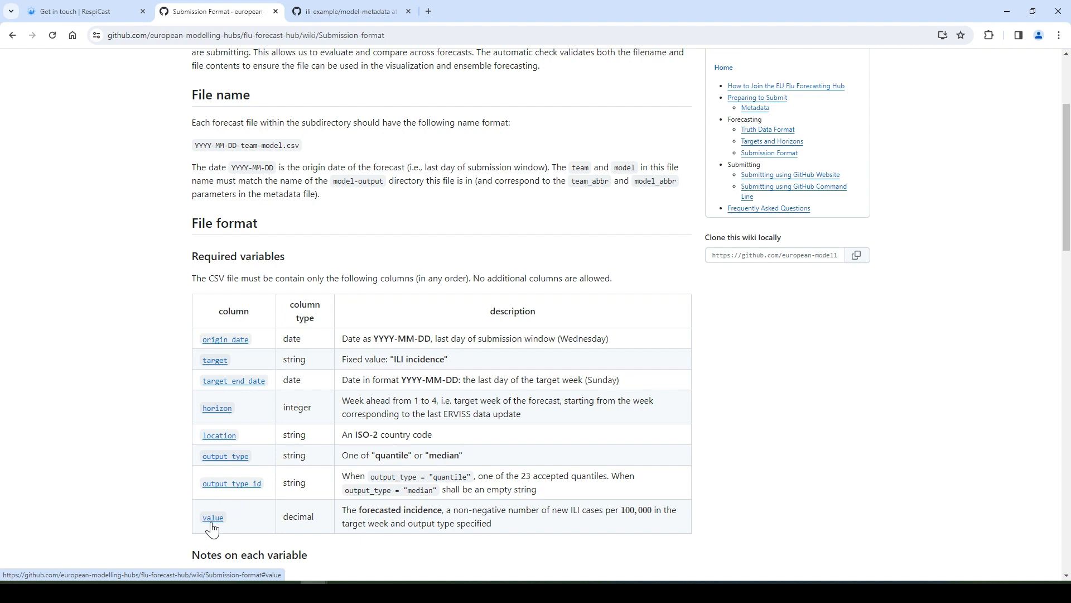
mouse_move(224, 544)
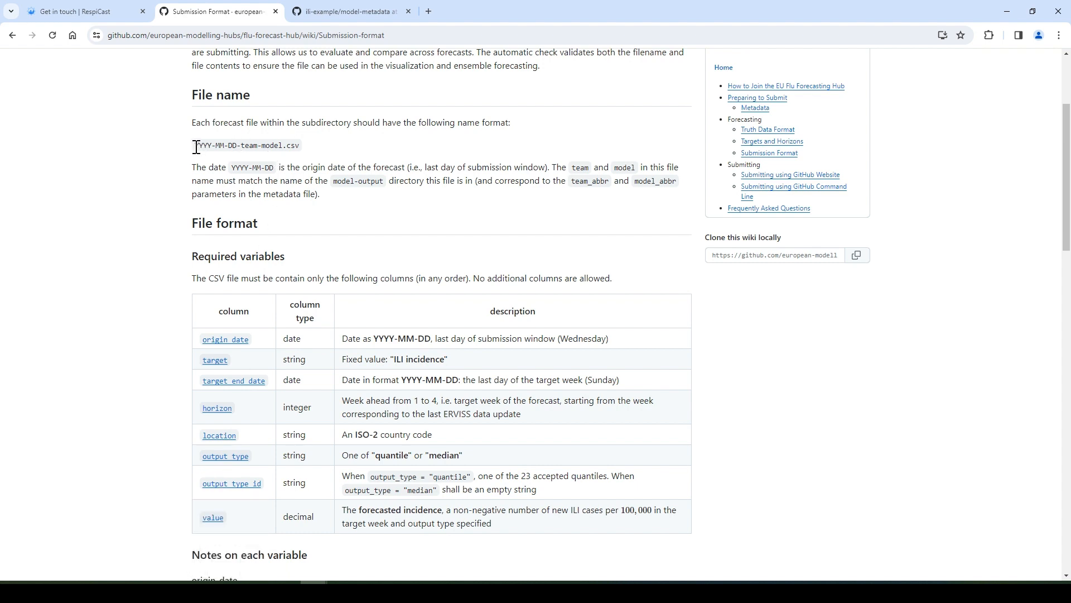
mouse_move(300, 158)
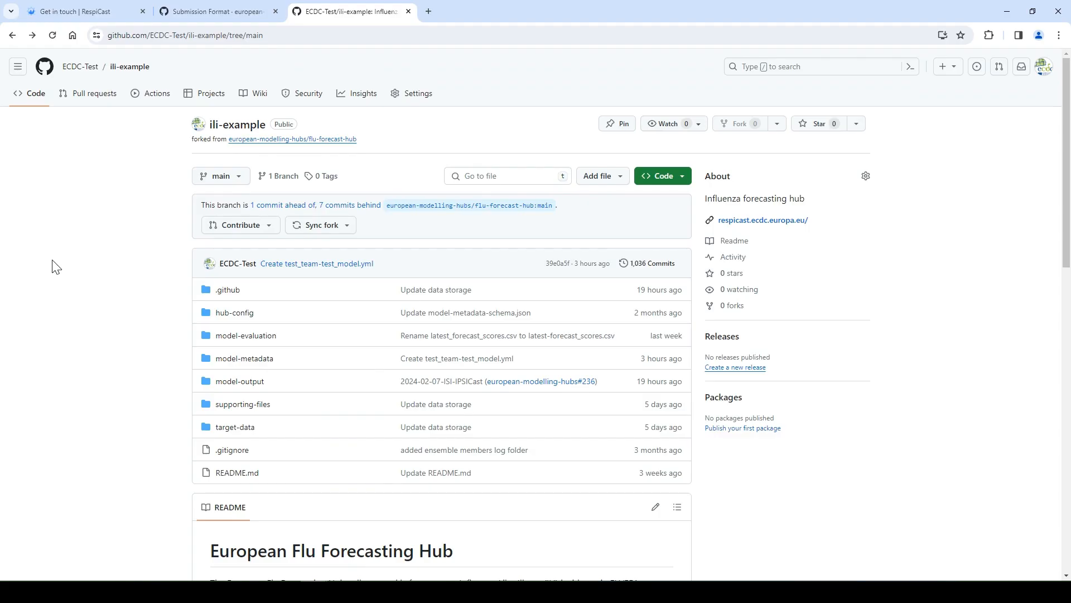
mouse_move(121, 357)
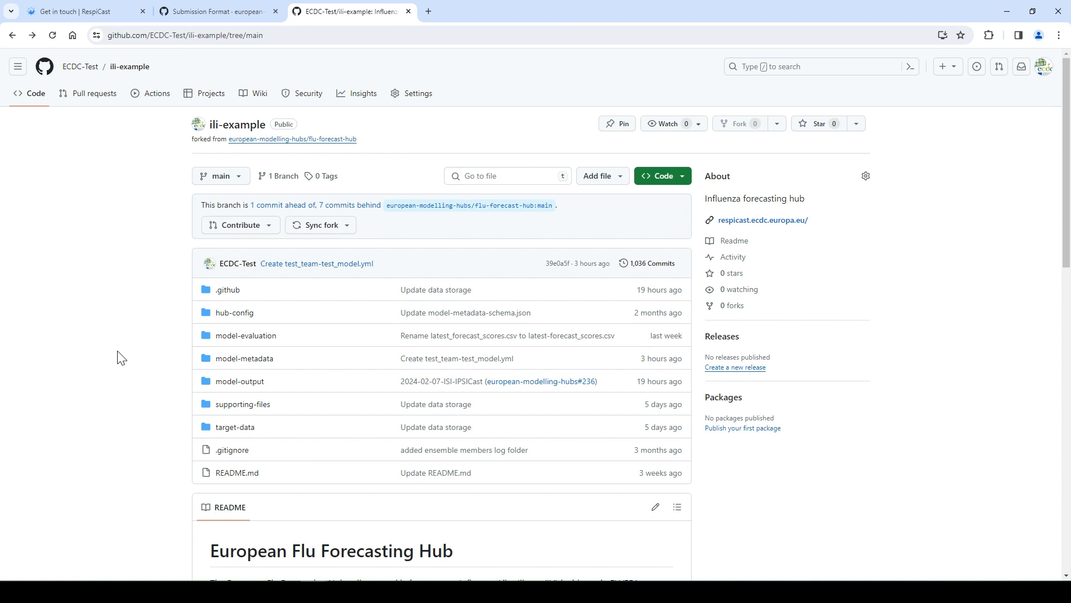
mouse_move(240, 381)
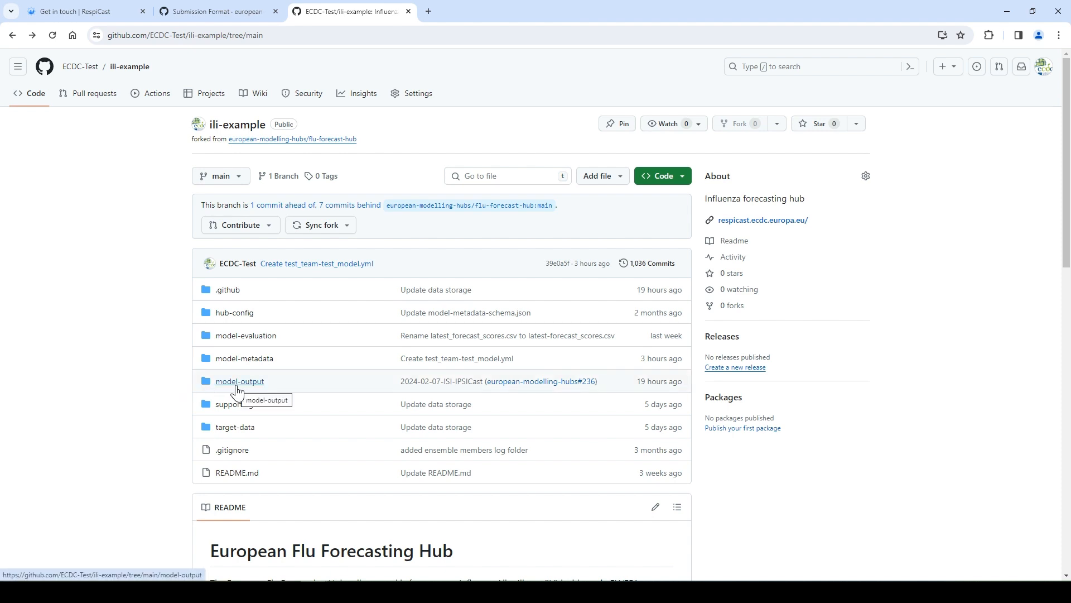
- Start a new file test_name-test_model/placeholder.txt inside the fork's model-output folder
left_click(239, 381)
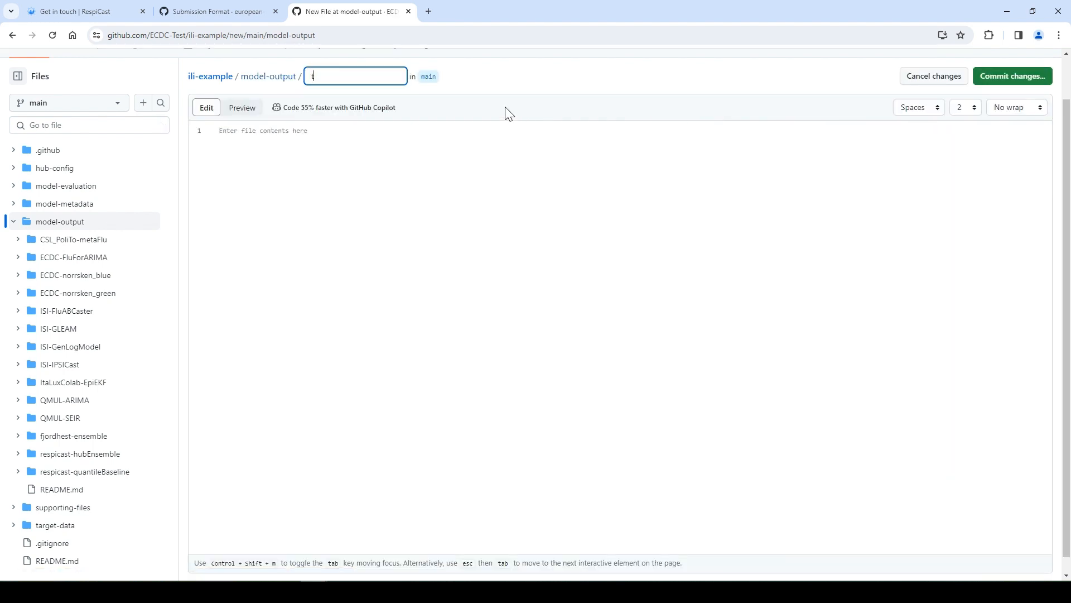
type("est_nam")
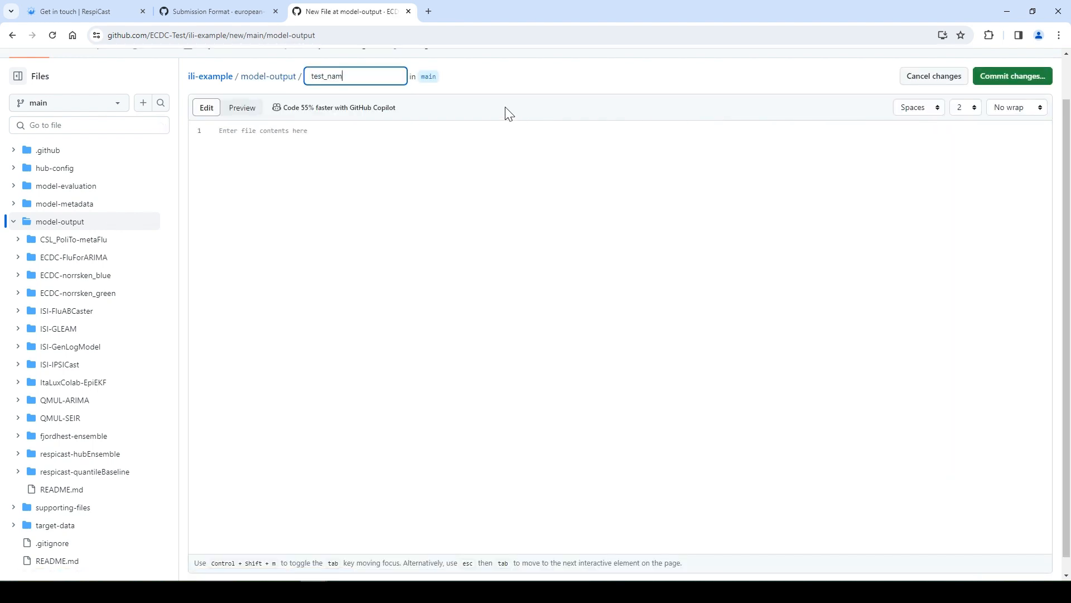
type("e-test")
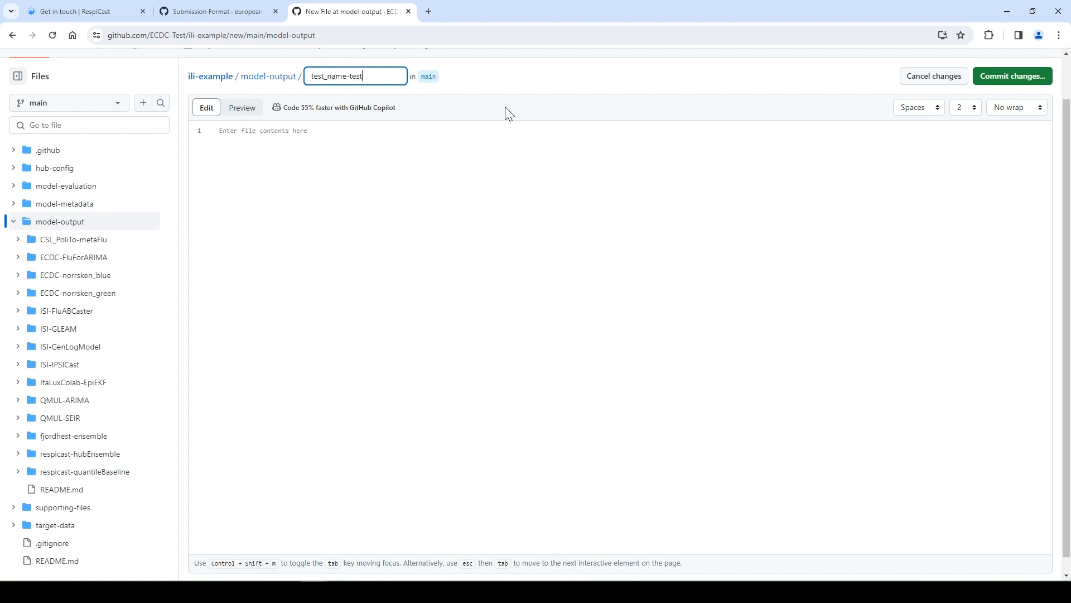
type("_mode")
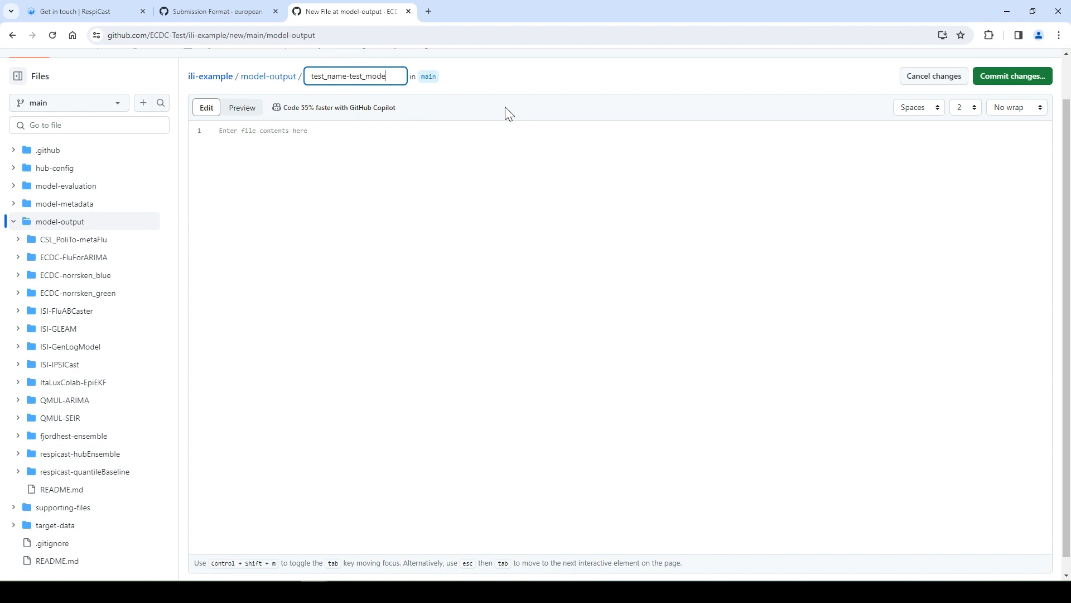
type("/")
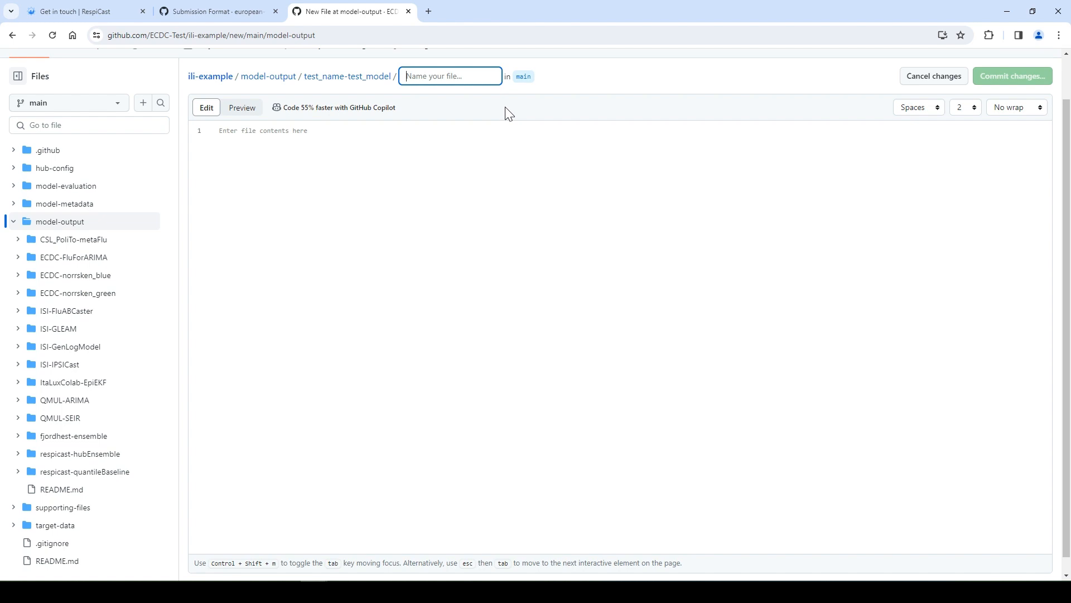
type("placeholde")
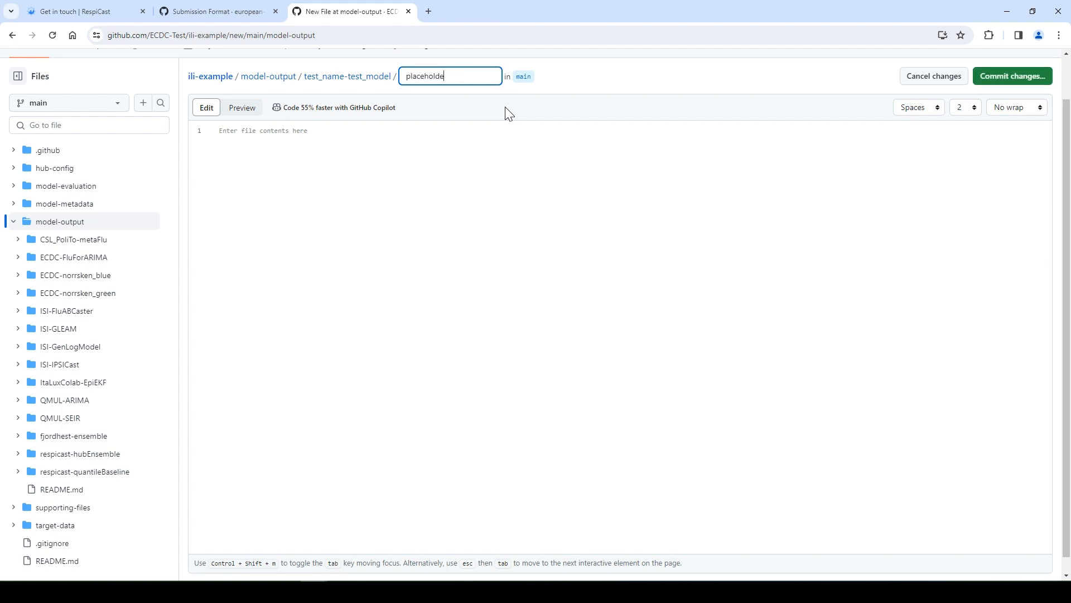
type("r.txt")
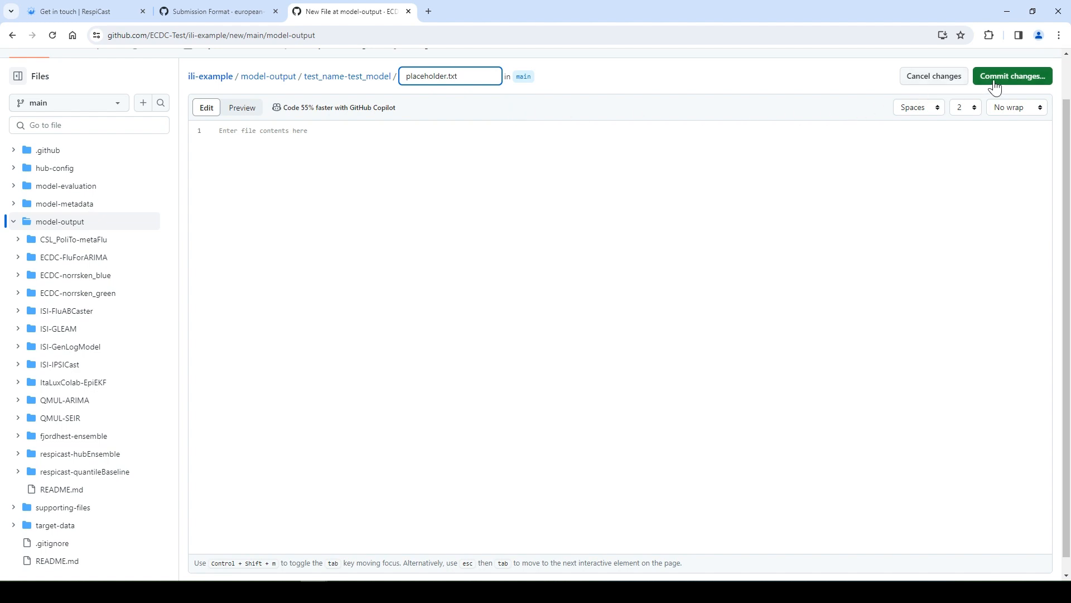
- Commit placeholder.txt directly to the main branch
left_click(1012, 76)
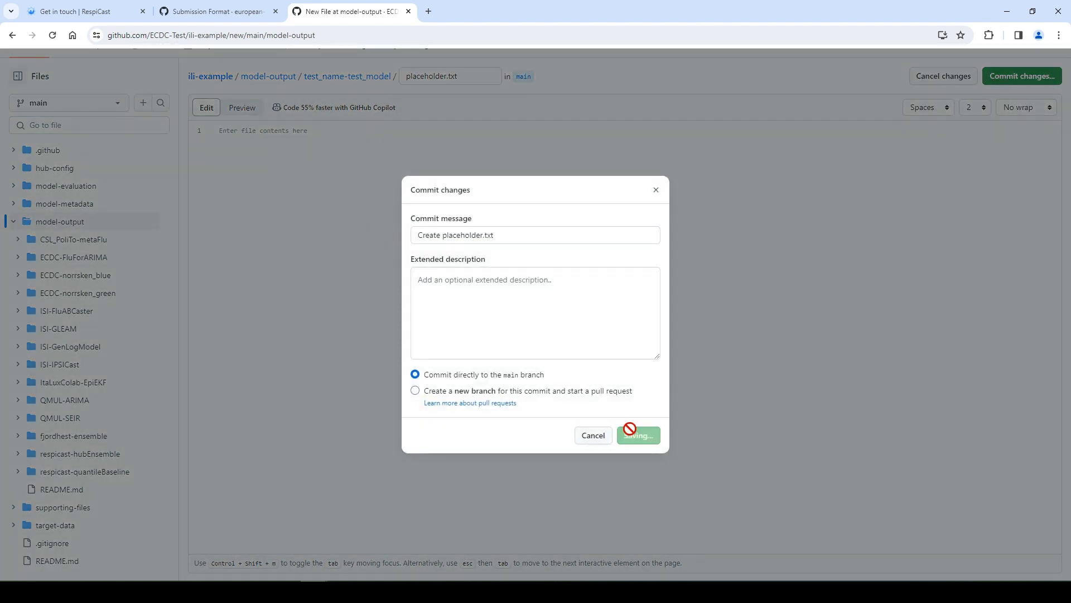
left_click(637, 435)
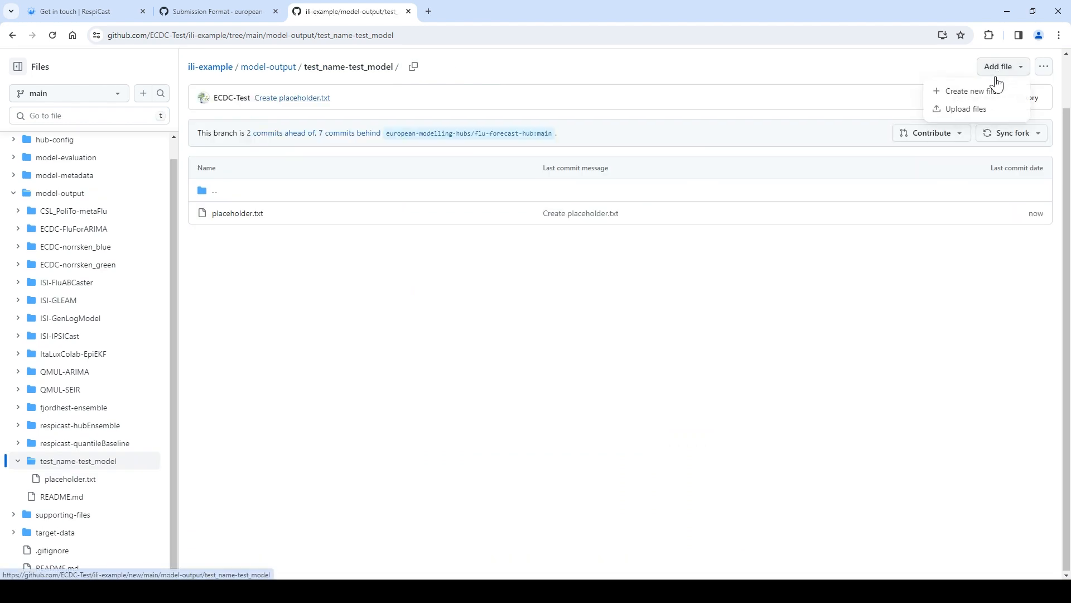
- Upload 2024-02-07-test_team-test_model.csv via Add file and commit it to main
left_click(965, 108)
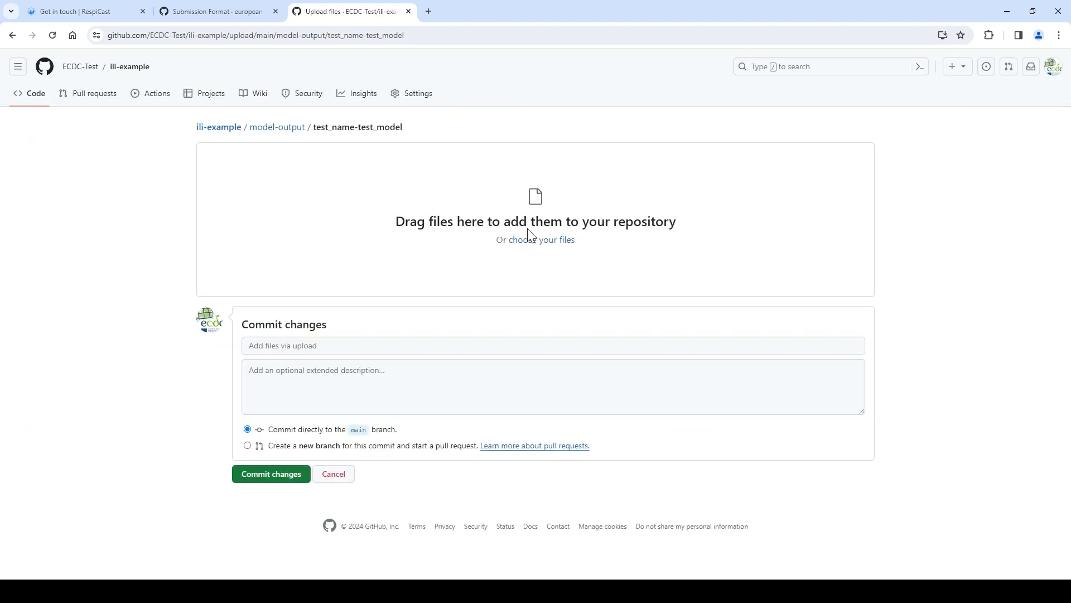
left_click(541, 239)
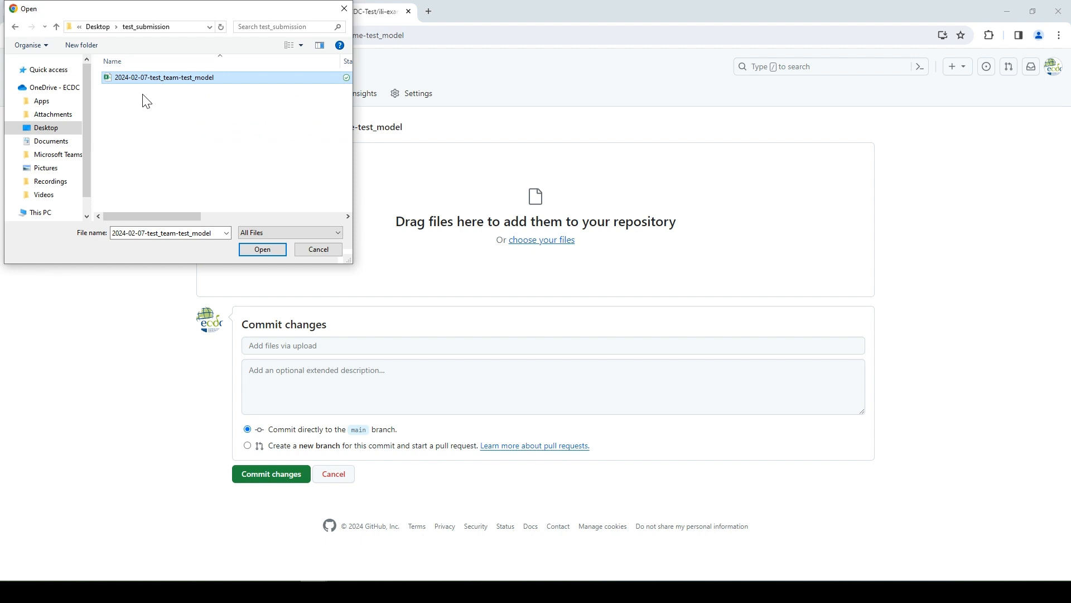
left_click(263, 249)
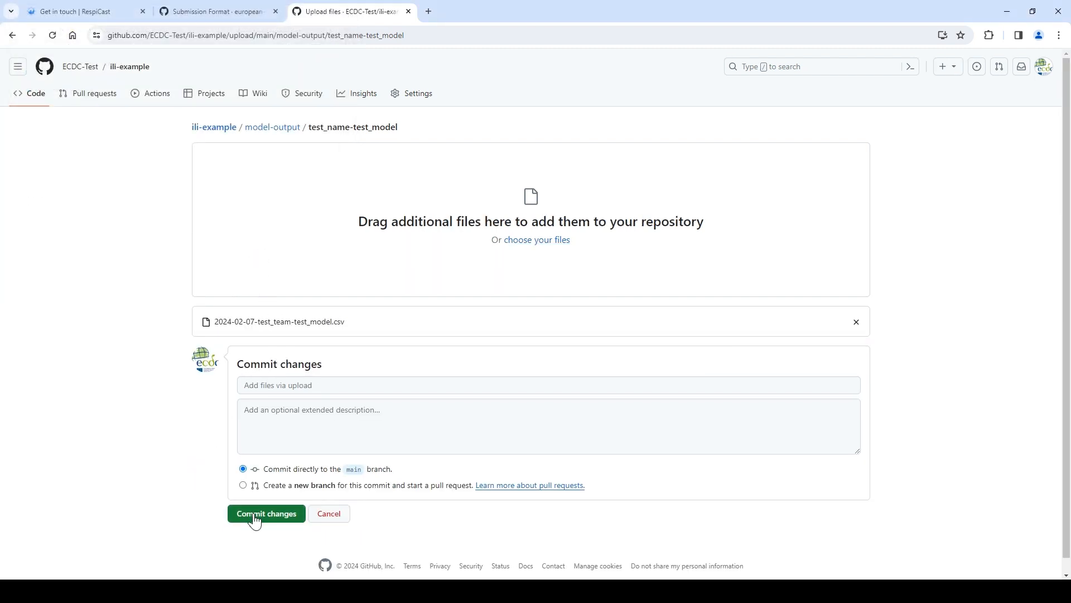
left_click(265, 514)
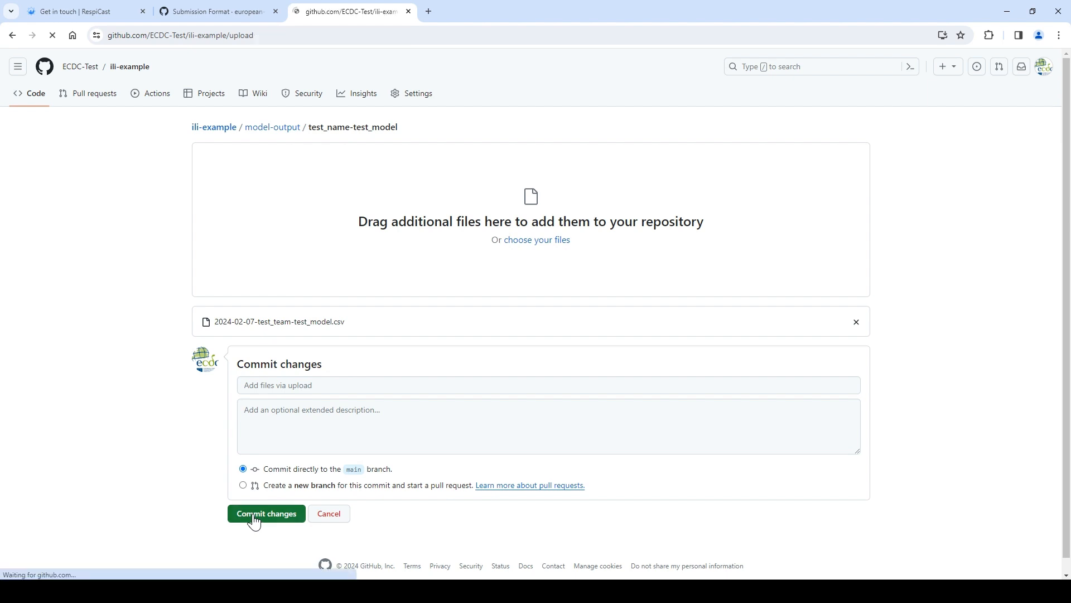
left_click(265, 513)
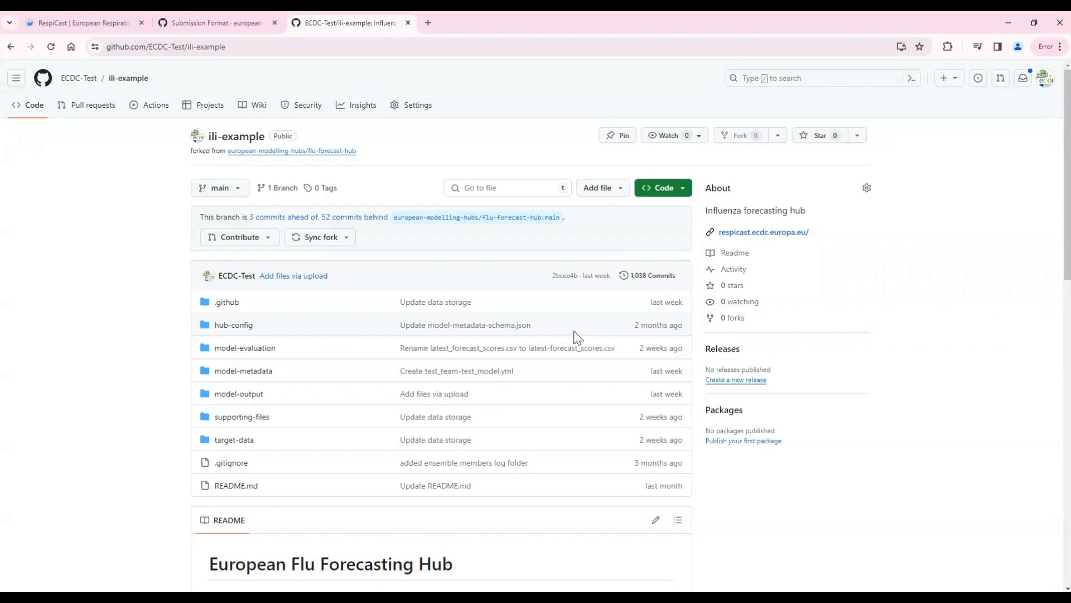
mouse_move(239, 394)
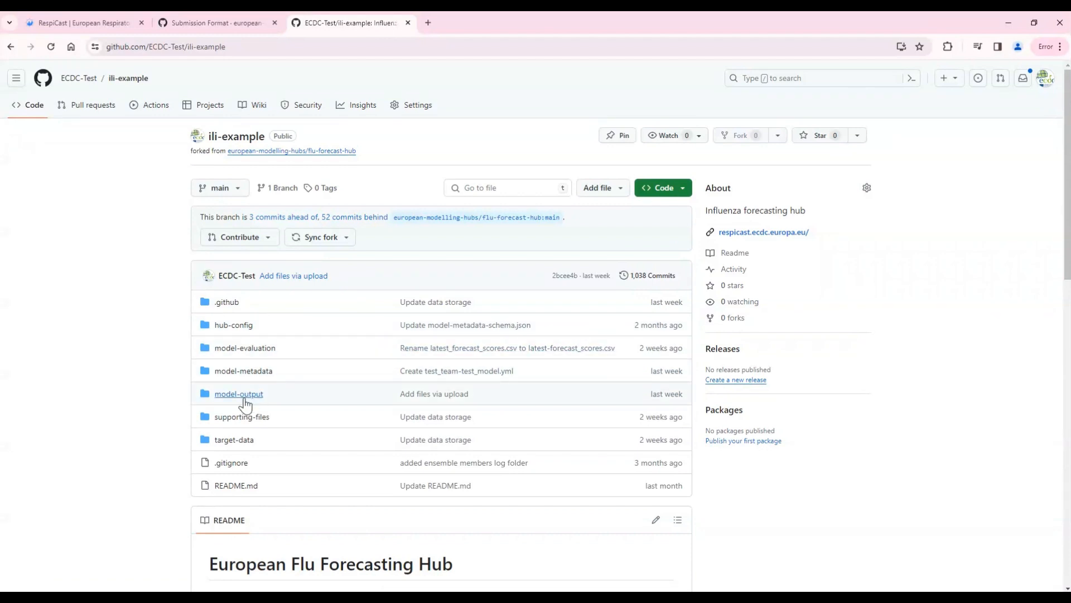
- Navigate into model-output/test_name-test_model and view placeholder.txt
left_click(238, 394)
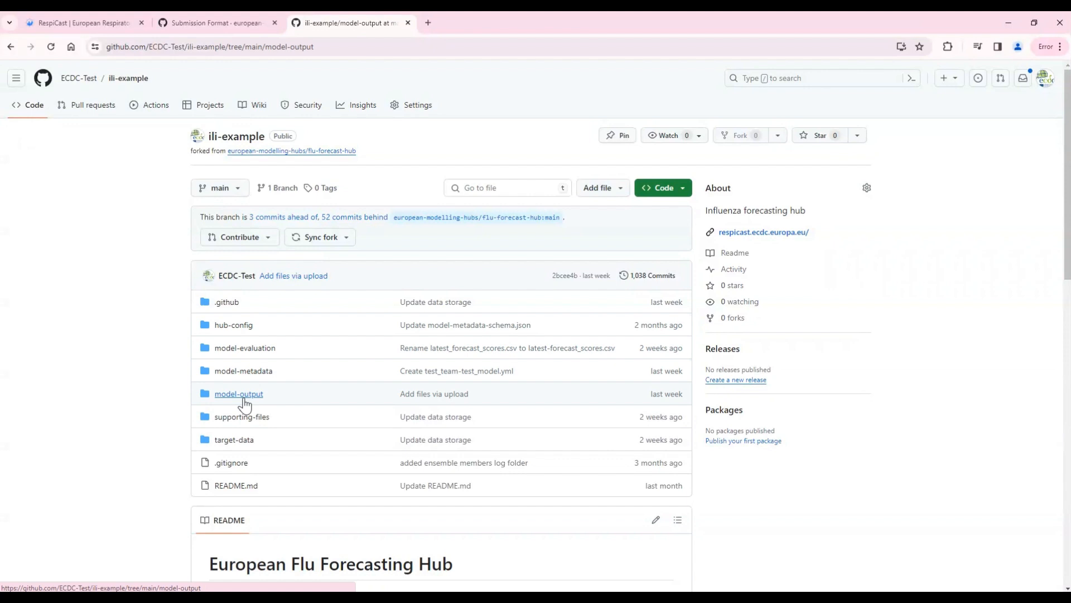
left_click(238, 394)
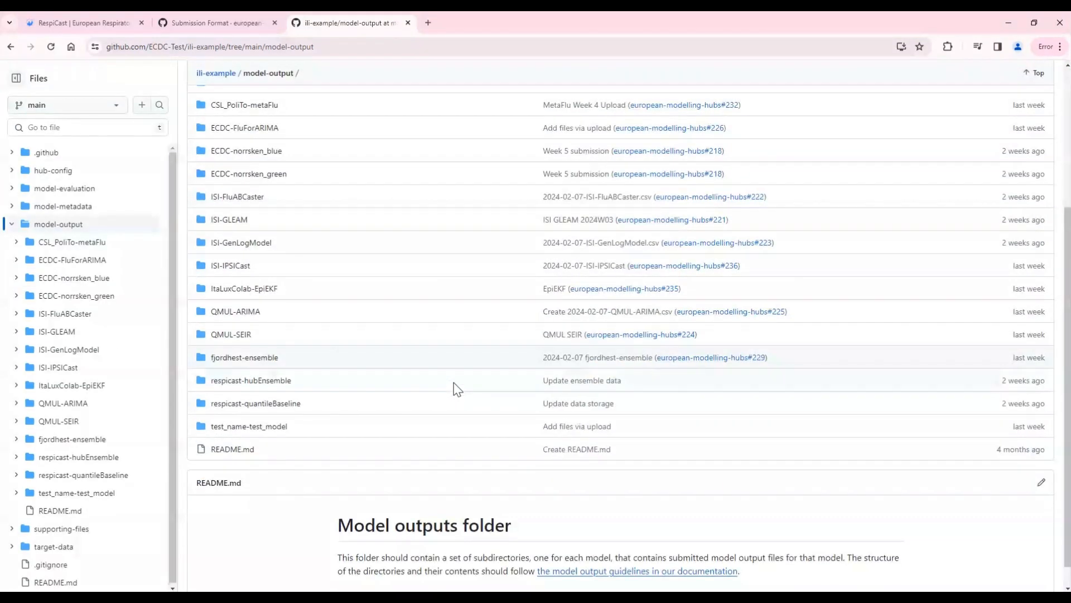
left_click(249, 425)
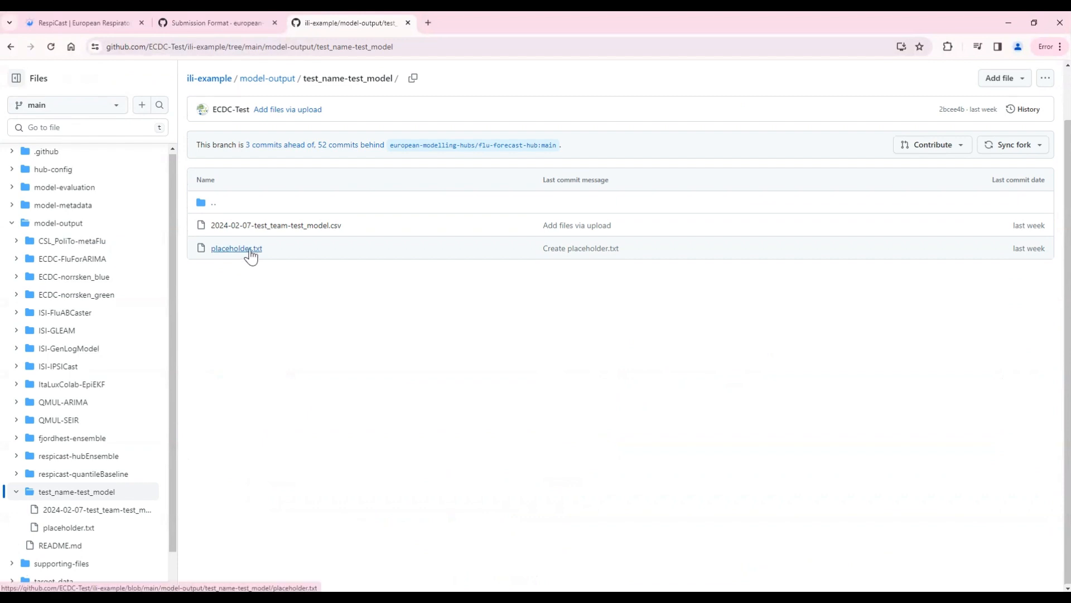
left_click(235, 247)
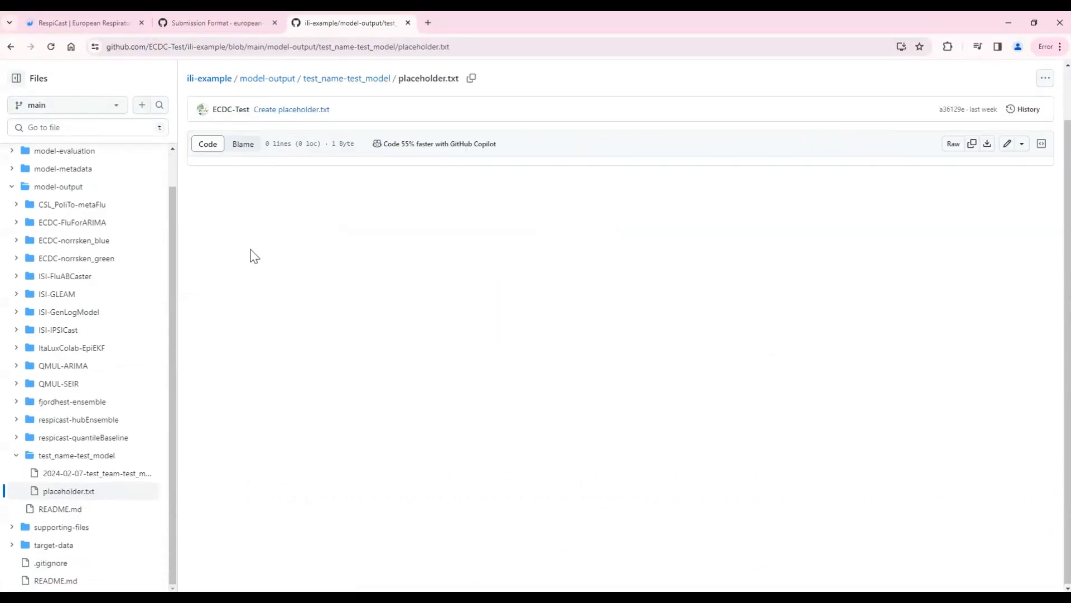
mouse_move(976, 189)
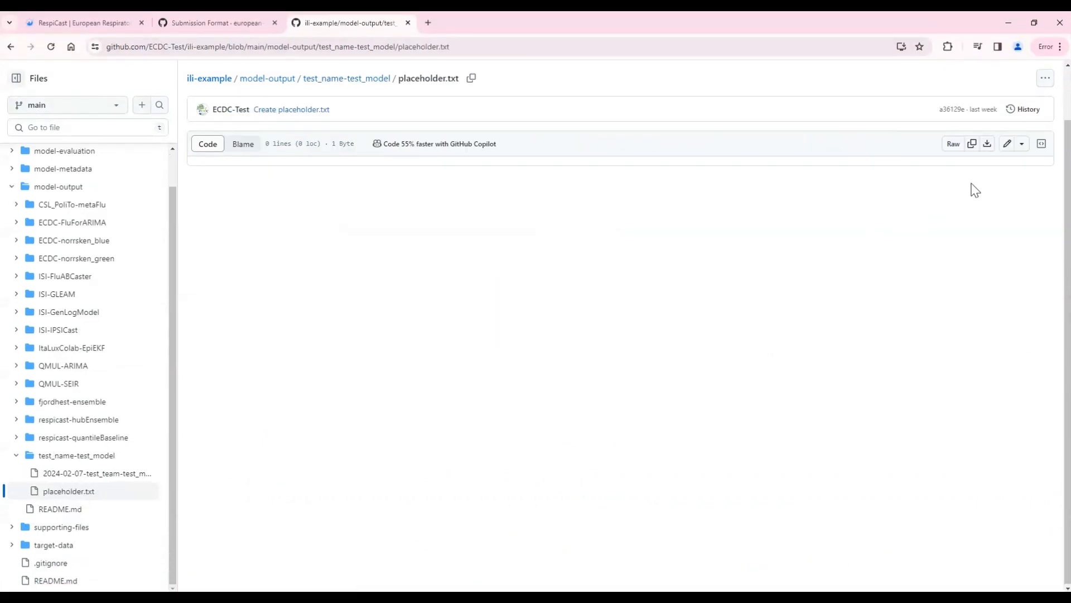
- Delete placeholder.txt and commit the deletion directly to main
left_click(1044, 78)
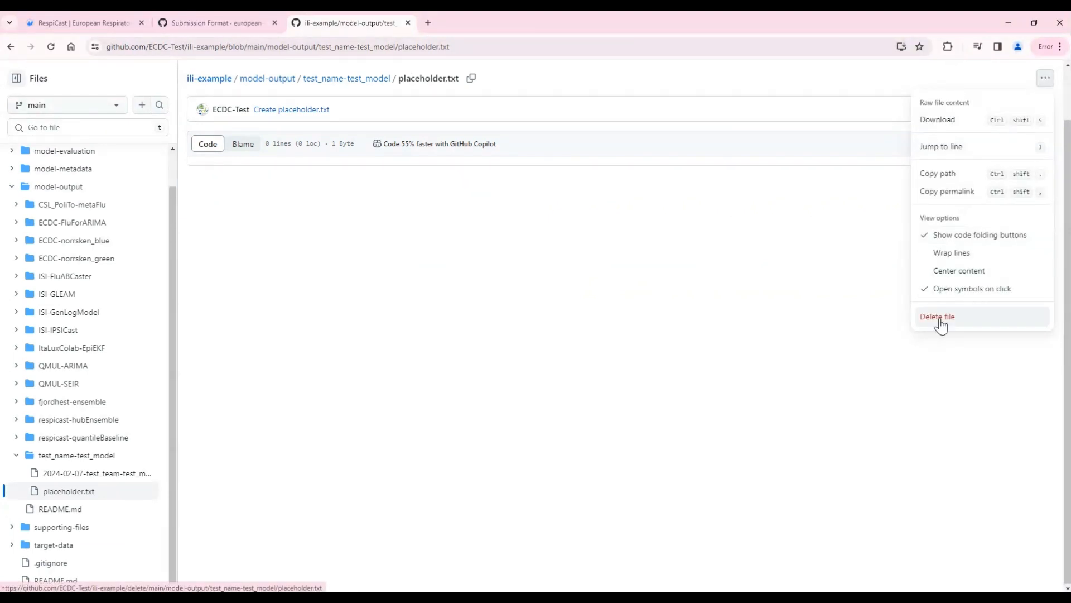
left_click(937, 316)
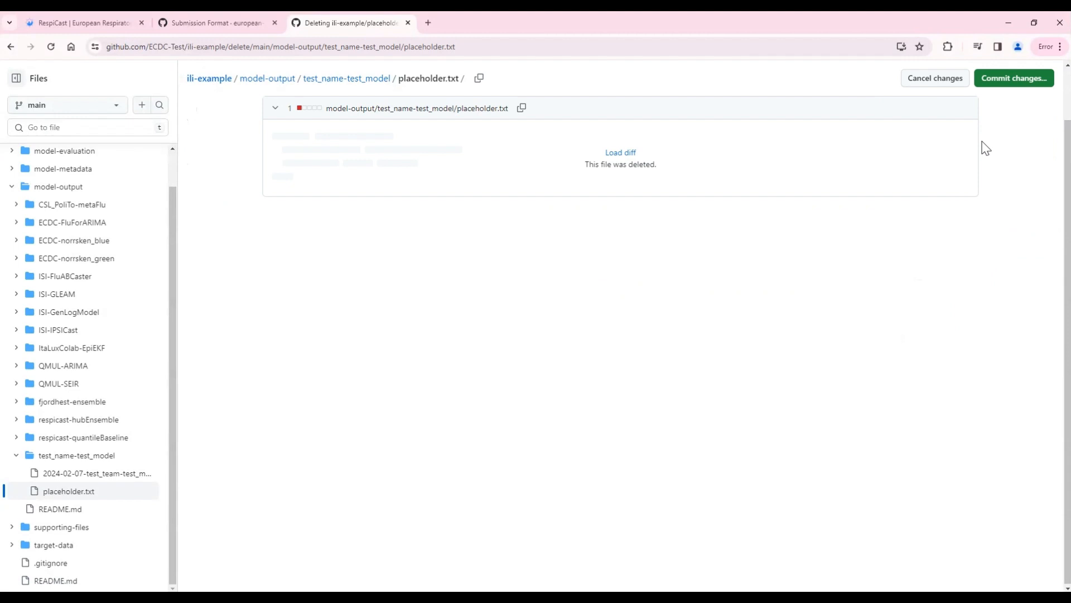
left_click(1014, 78)
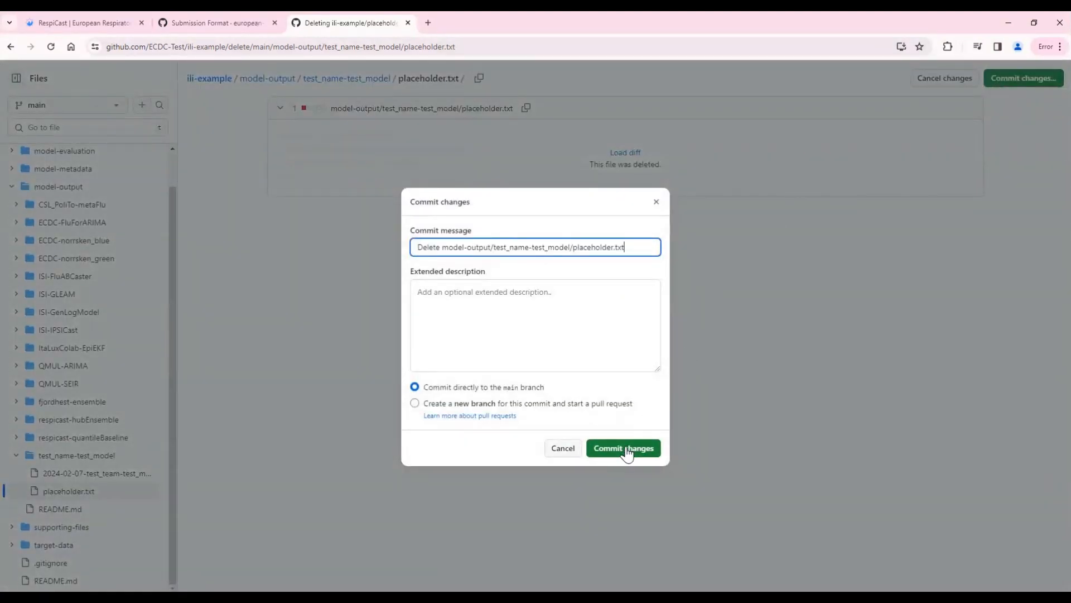
left_click(623, 448)
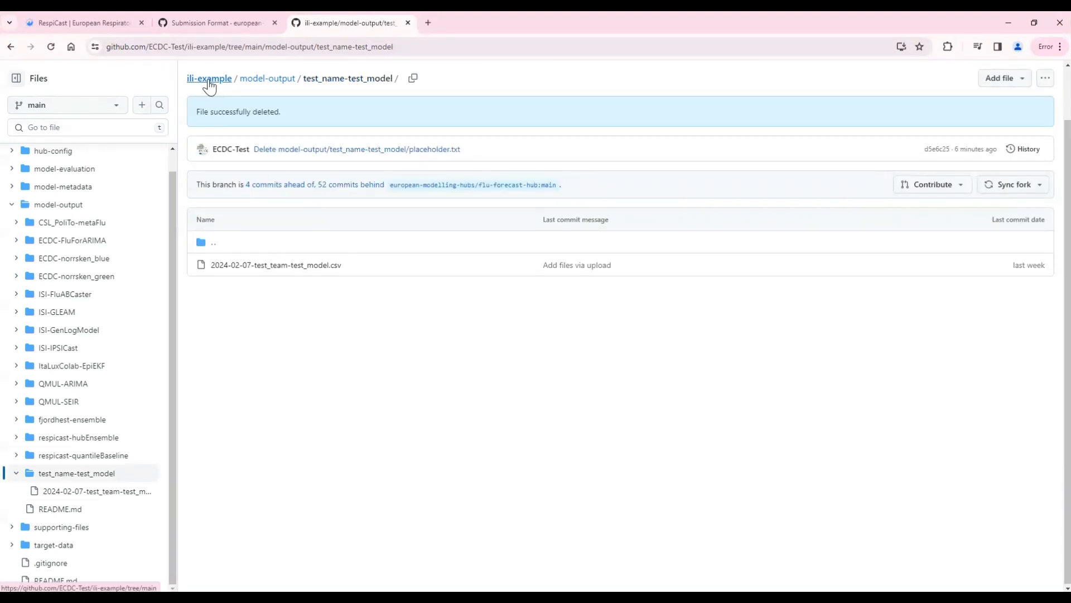
- From the ili-example fork home, start a pull request to the upstream flu-forecast-hub via Contribute
left_click(209, 78)
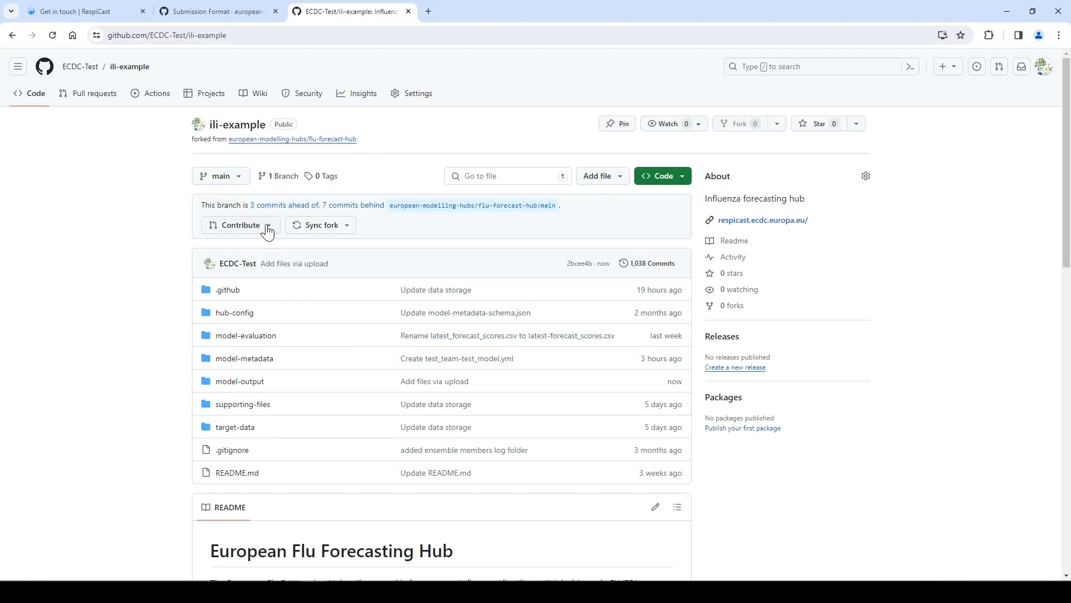
left_click(241, 224)
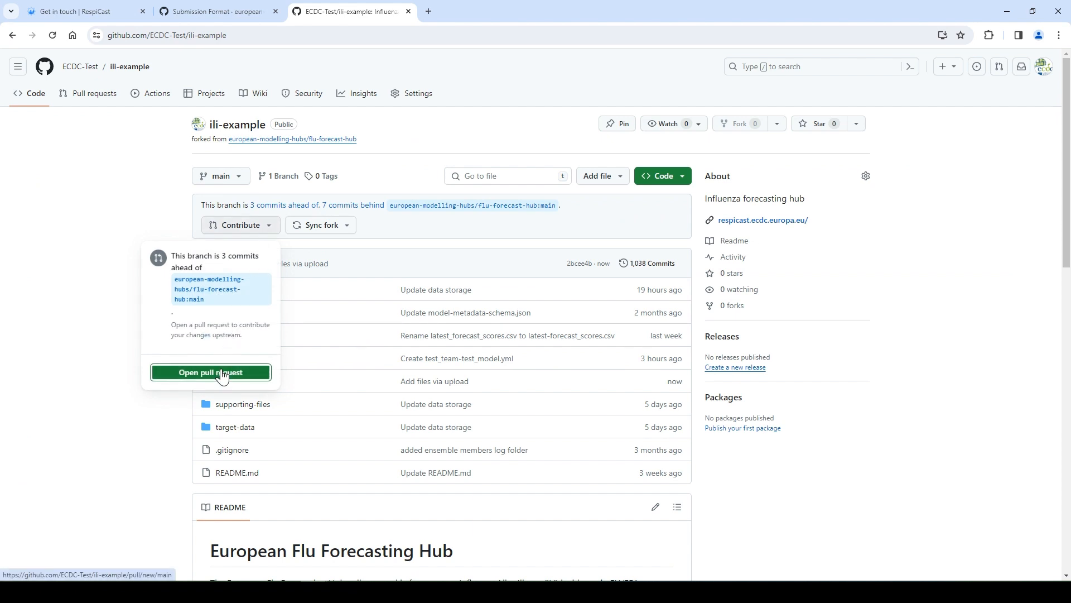
left_click(210, 372)
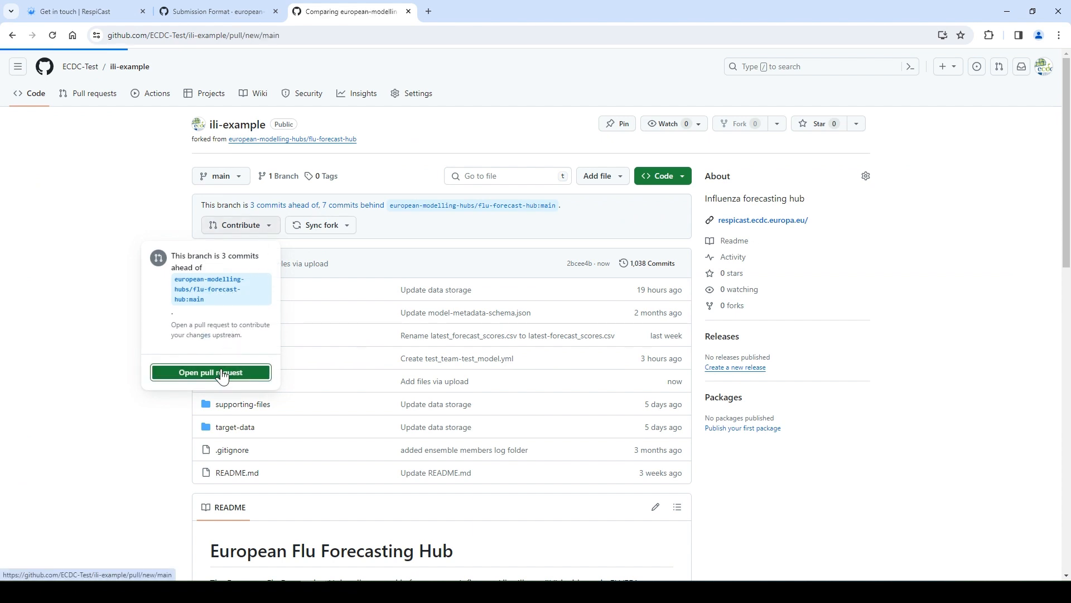
left_click(211, 372)
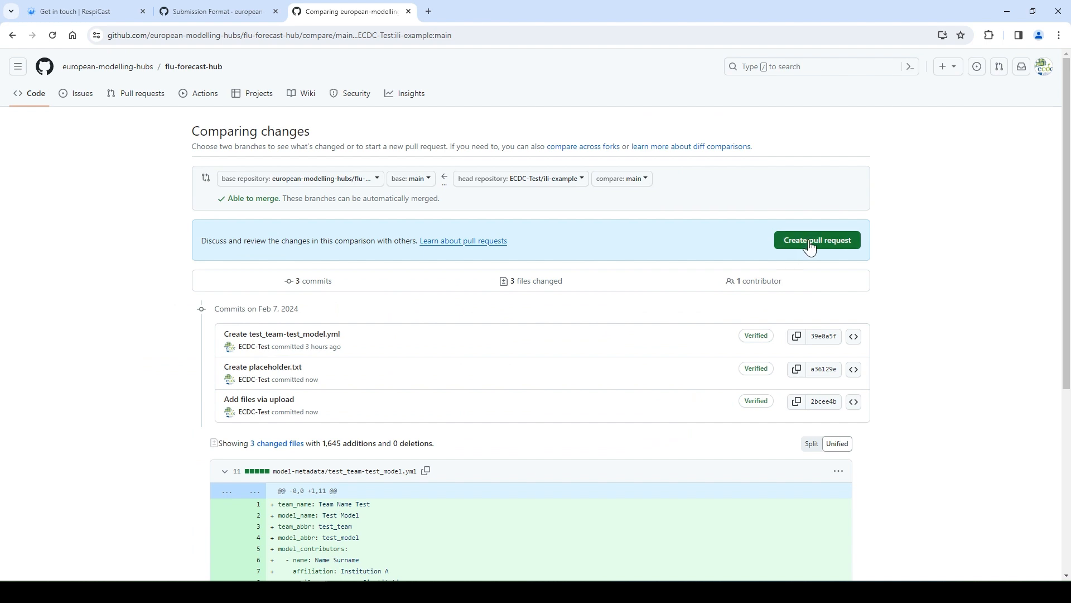
left_click(816, 240)
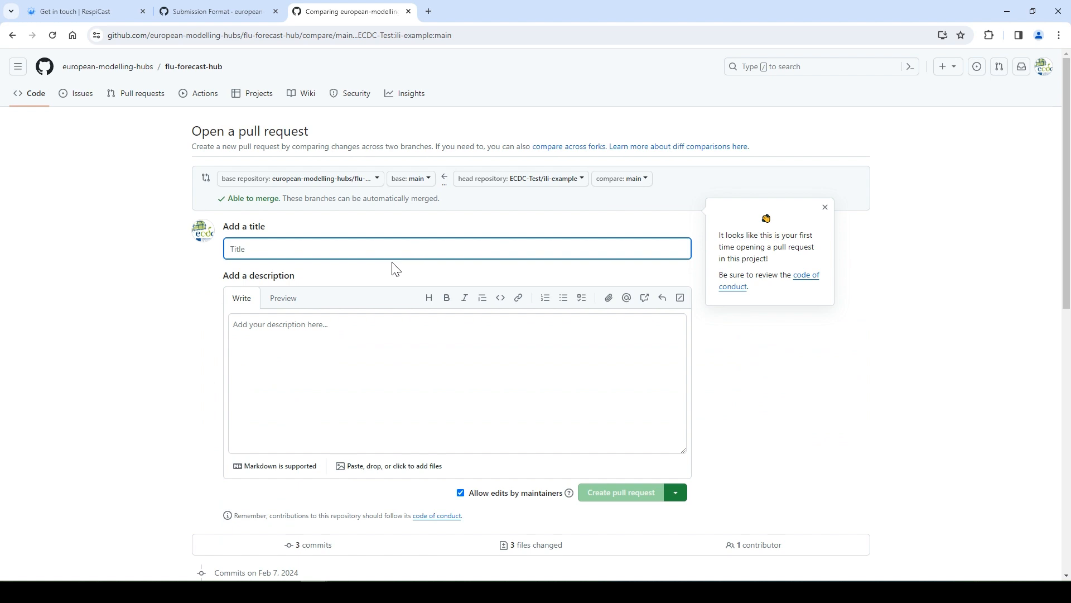
- Title the pull request '07/02/2024 test name test model' and create it as #240
left_click(456, 248)
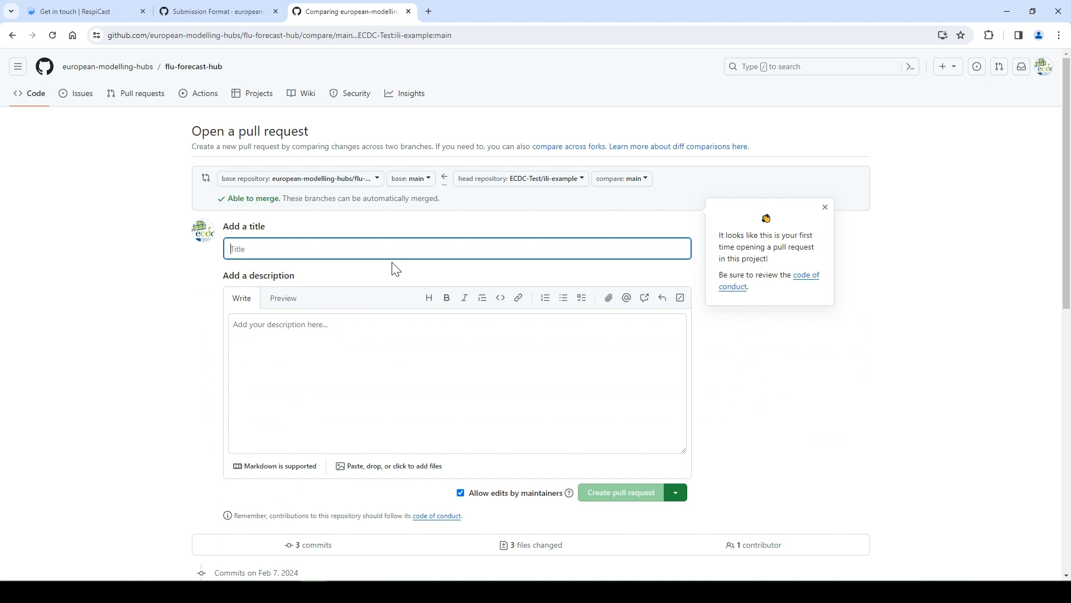
type("07/02/")
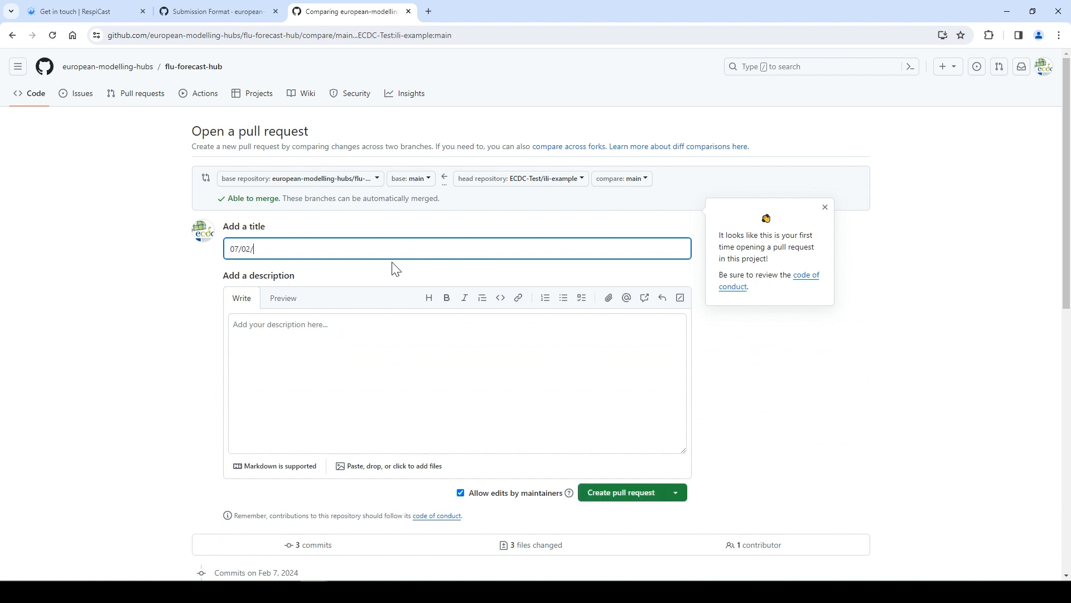
type("2024 test name test model")
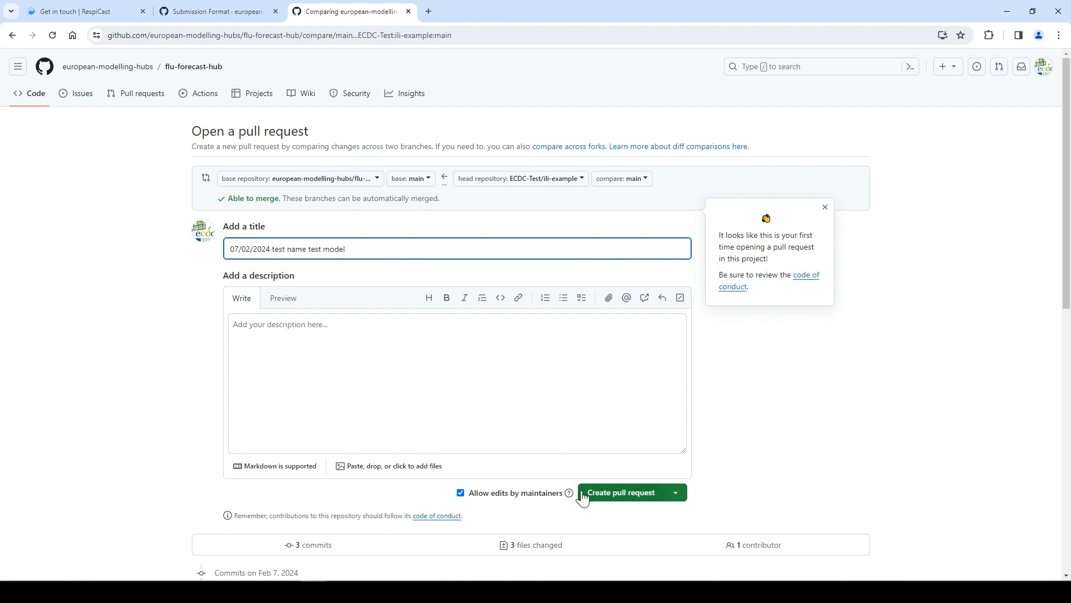
left_click(621, 492)
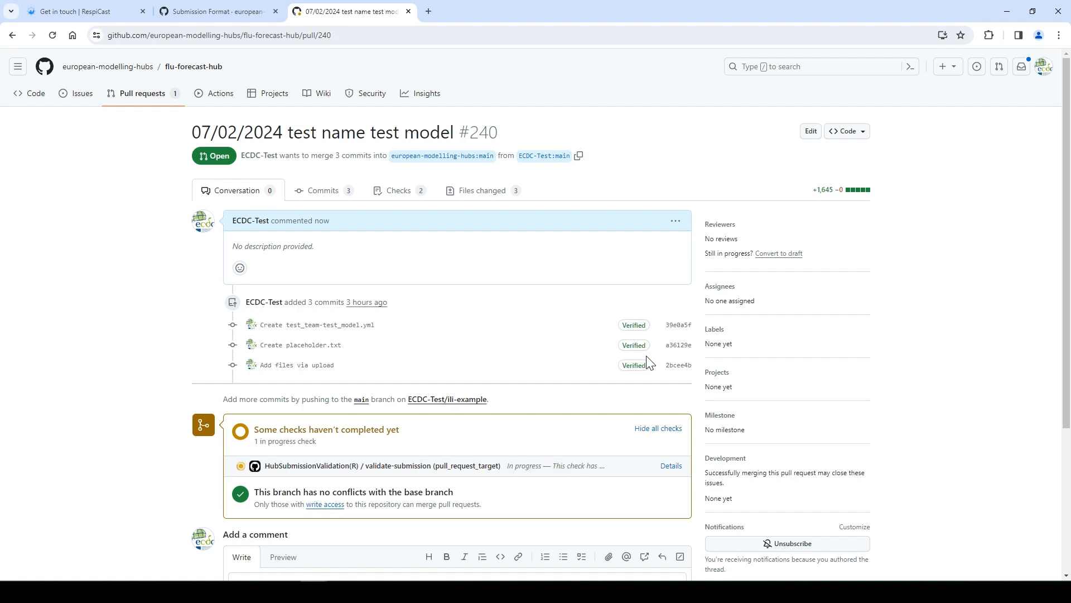
left_click(447, 400)
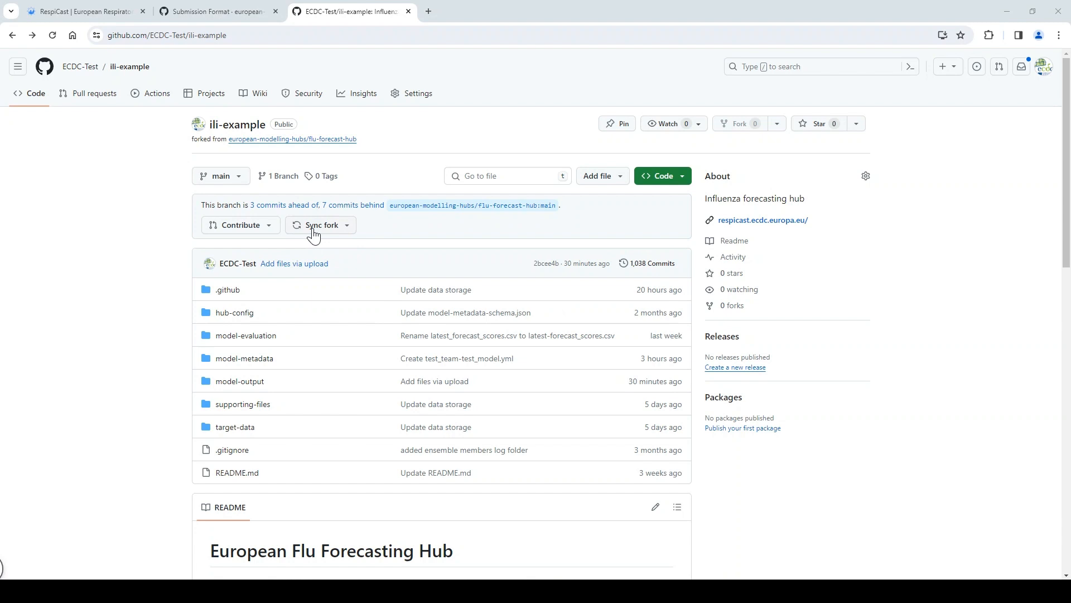
left_click(82, 11)
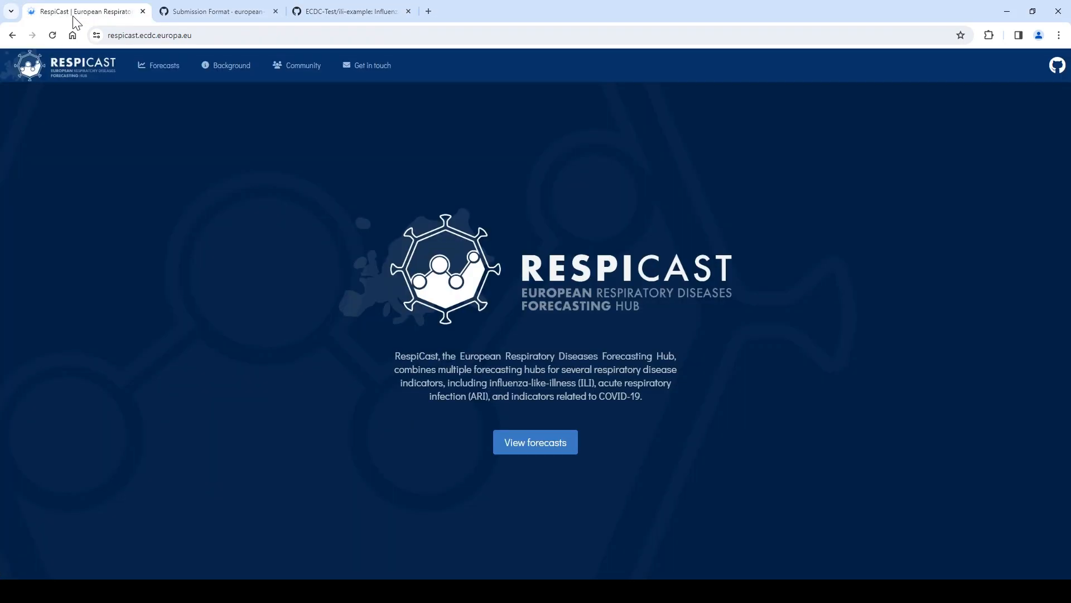
- View the ILI forecasts, go to Get in touch, and launch the ILI Forecasting Hub wiki in another tab
left_click(535, 441)
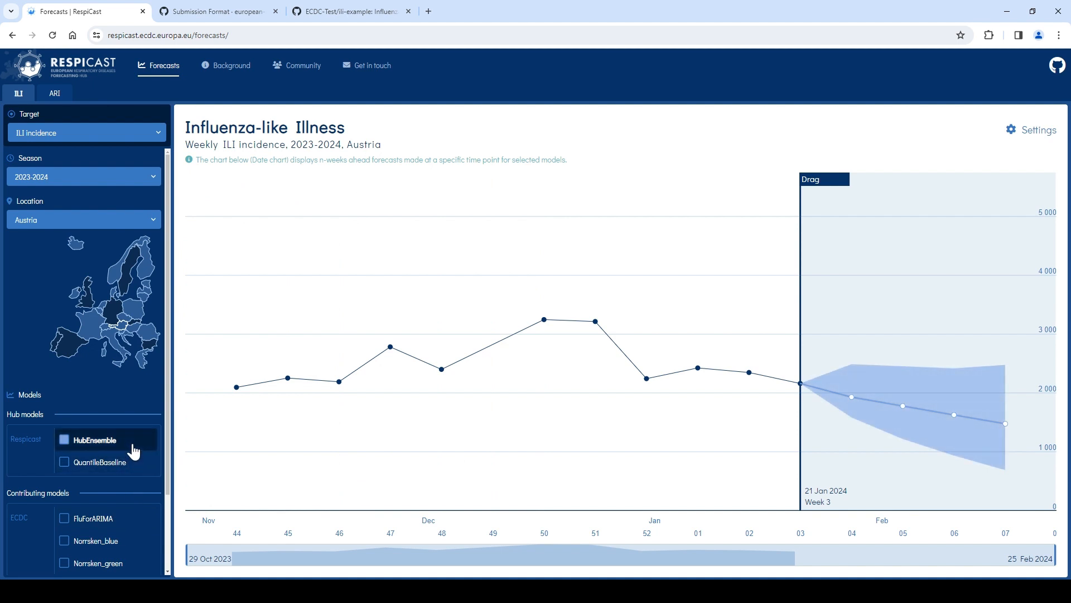
left_click(371, 64)
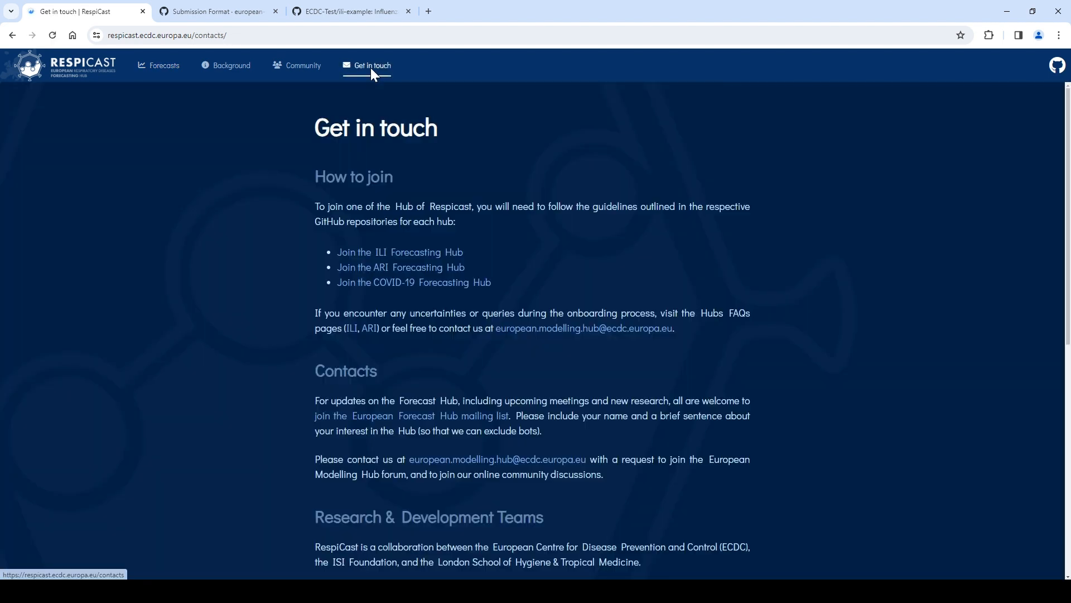
mouse_move(379, 253)
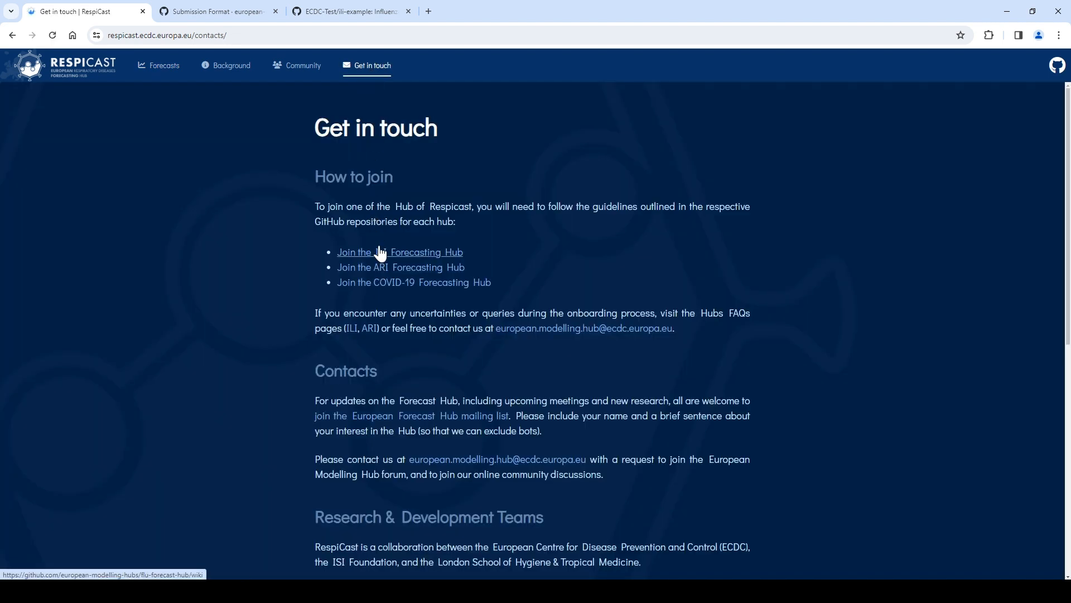
left_click(400, 251)
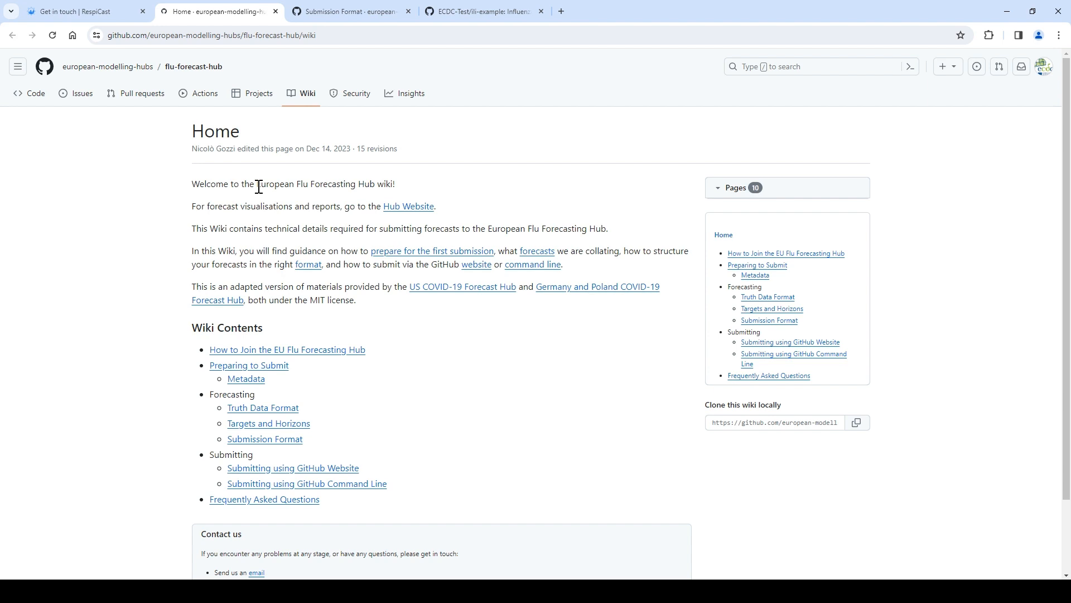
left_click(81, 11)
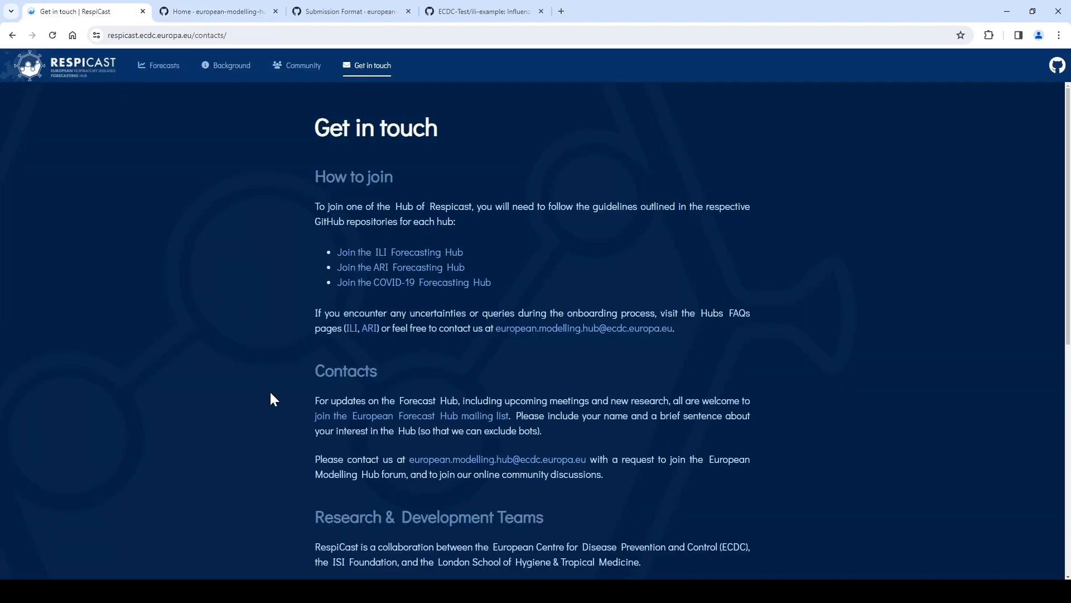
mouse_move(520, 479)
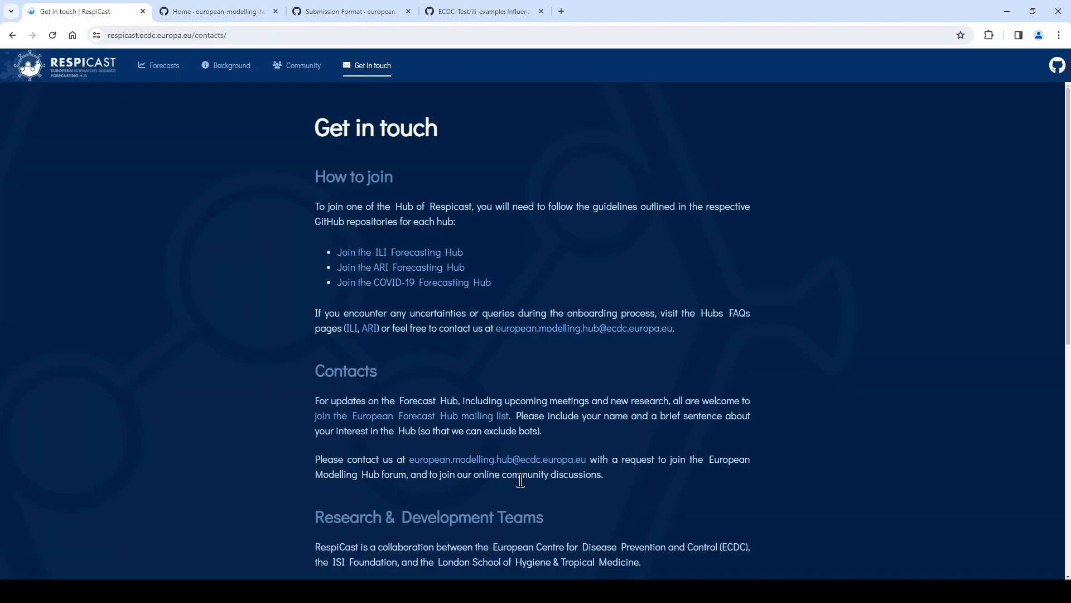